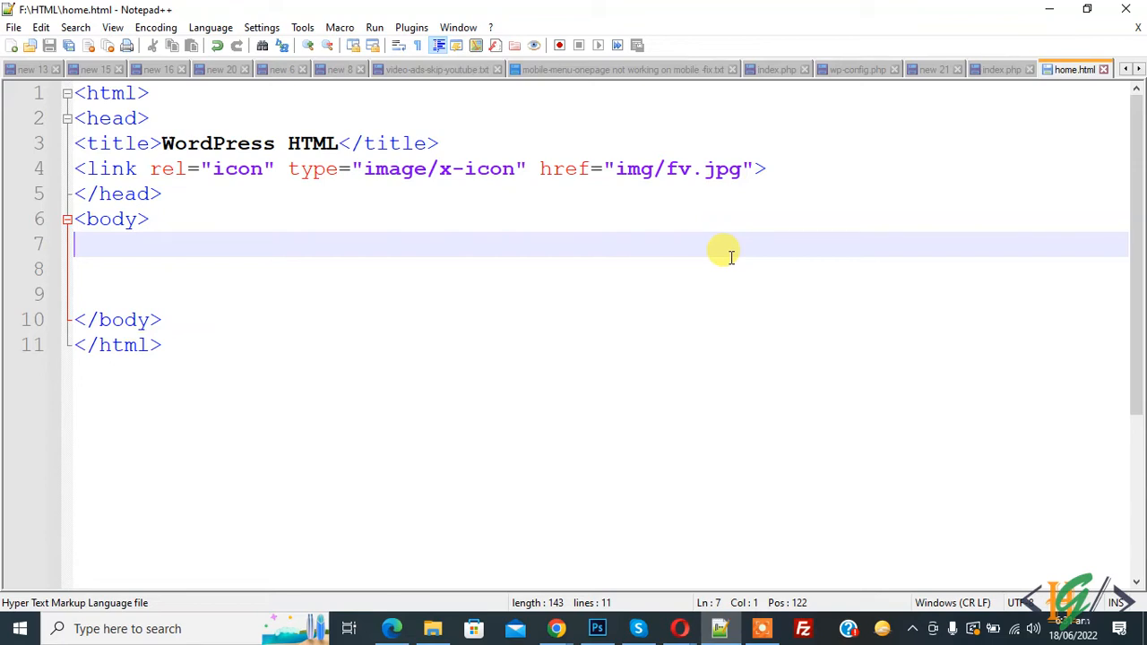
mouse_move(653, 272)
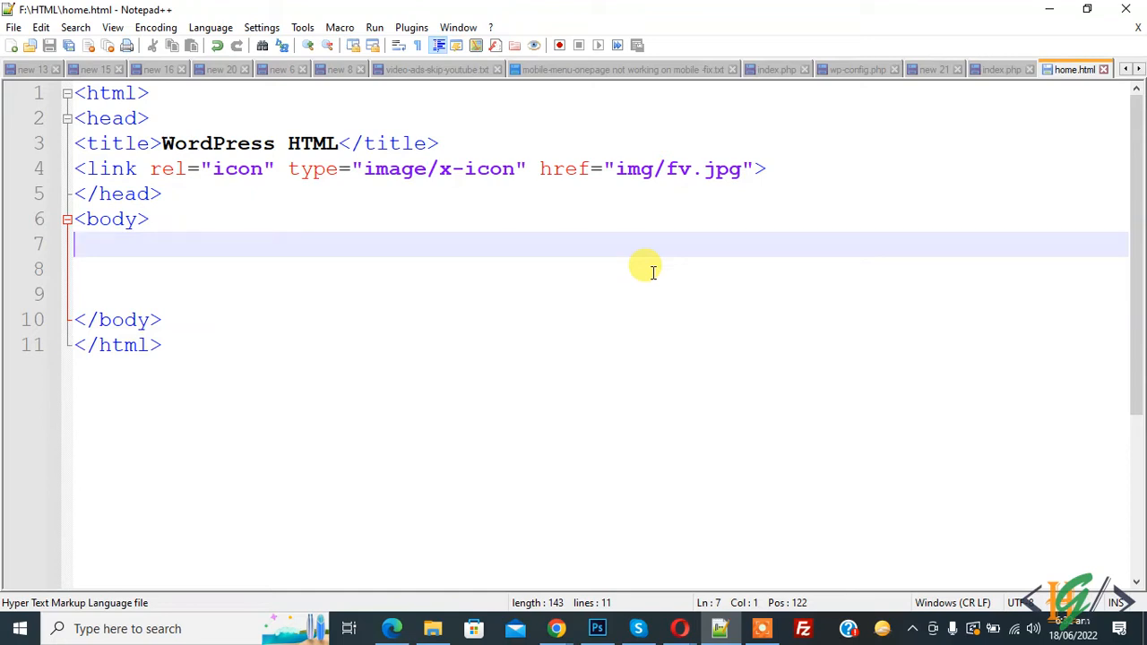
mouse_move(328, 225)
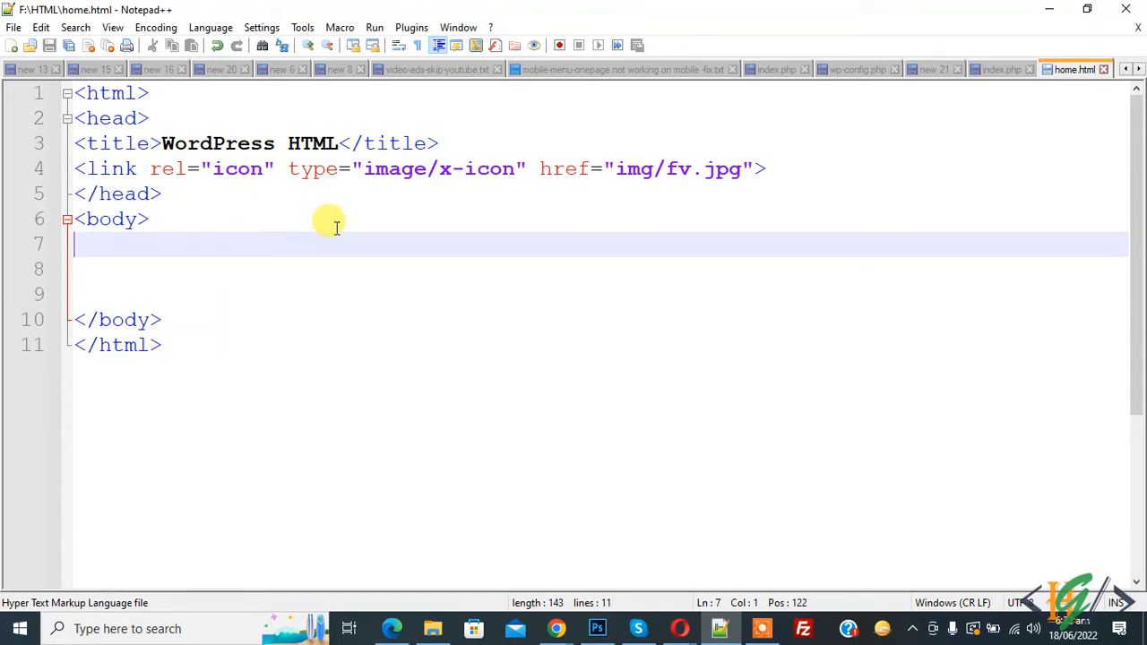
mouse_move(285, 262)
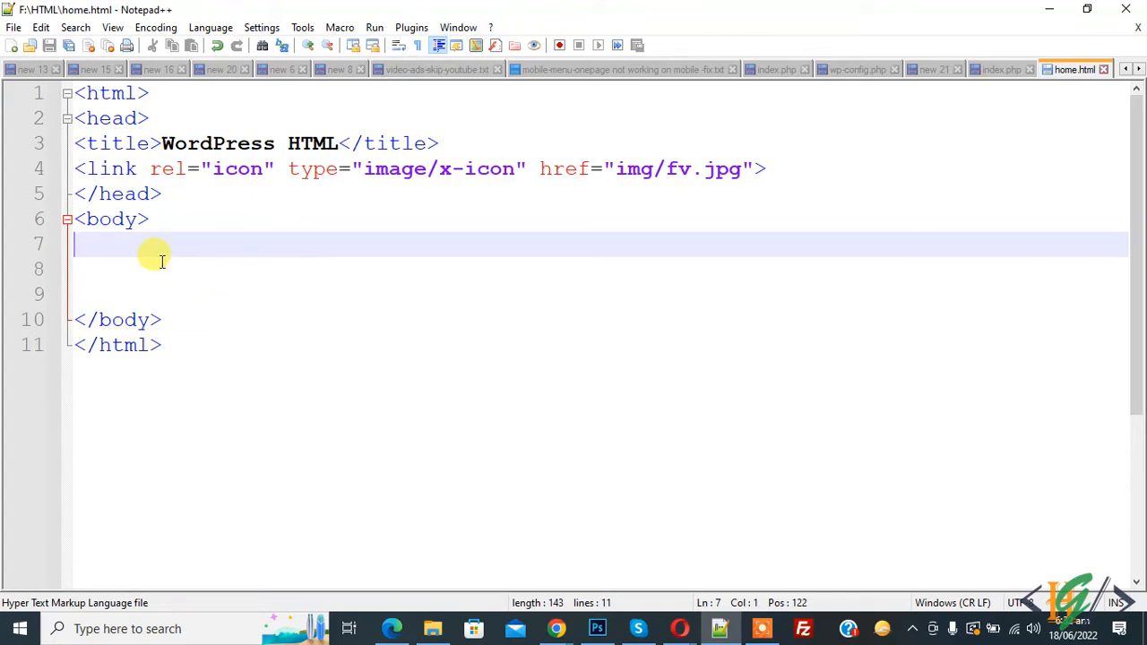
Write a self-closing img tag with src img/tr.png after checking the img folder
text(<)
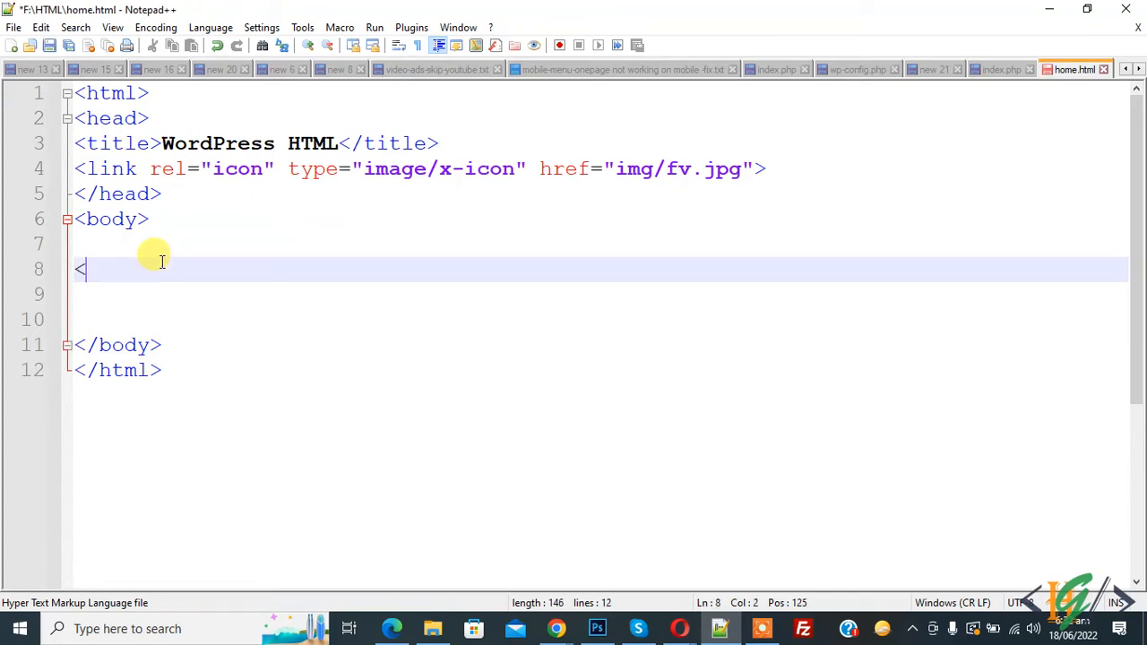
text(img src=")
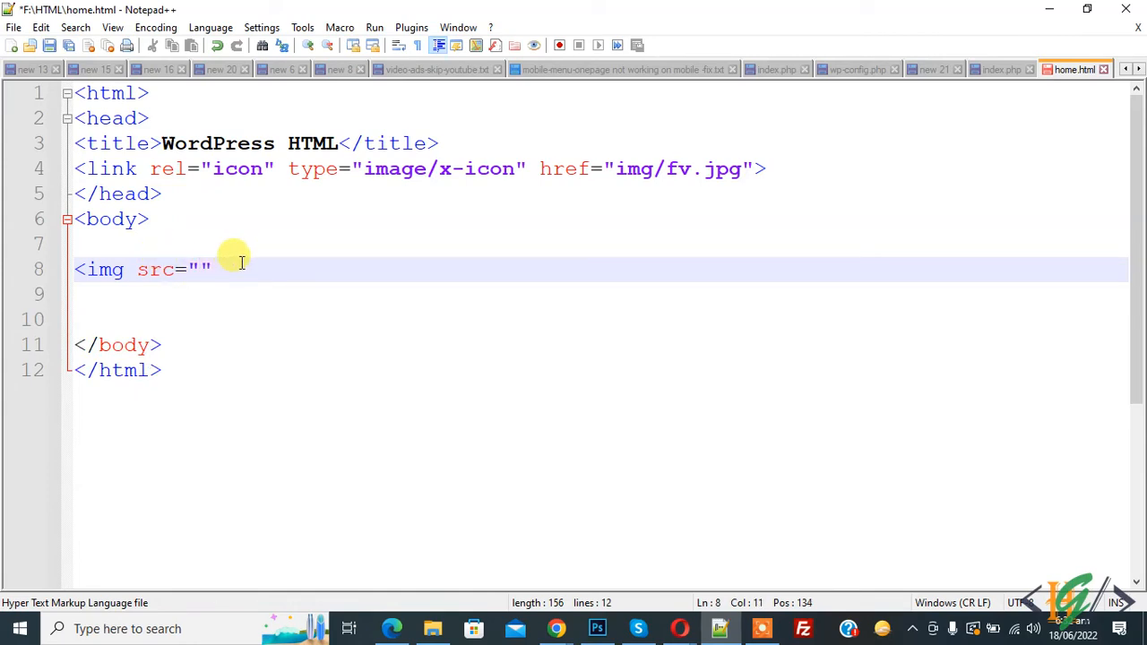
mouse_move(414, 575)
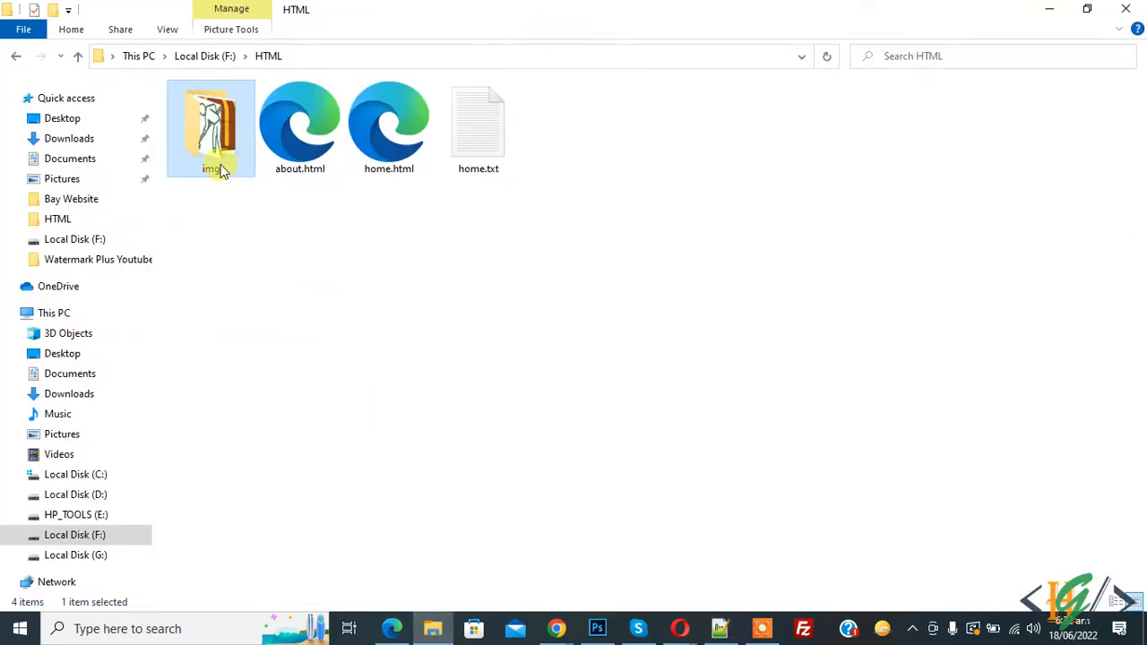
double_click(211, 125)
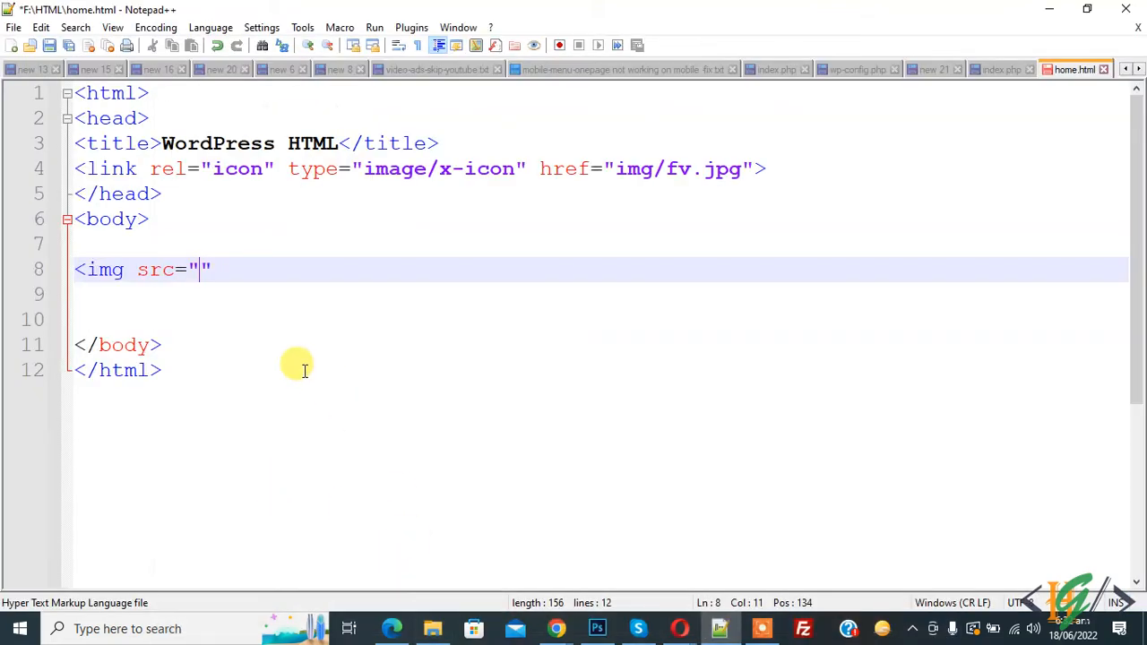
mouse_move(212, 290)
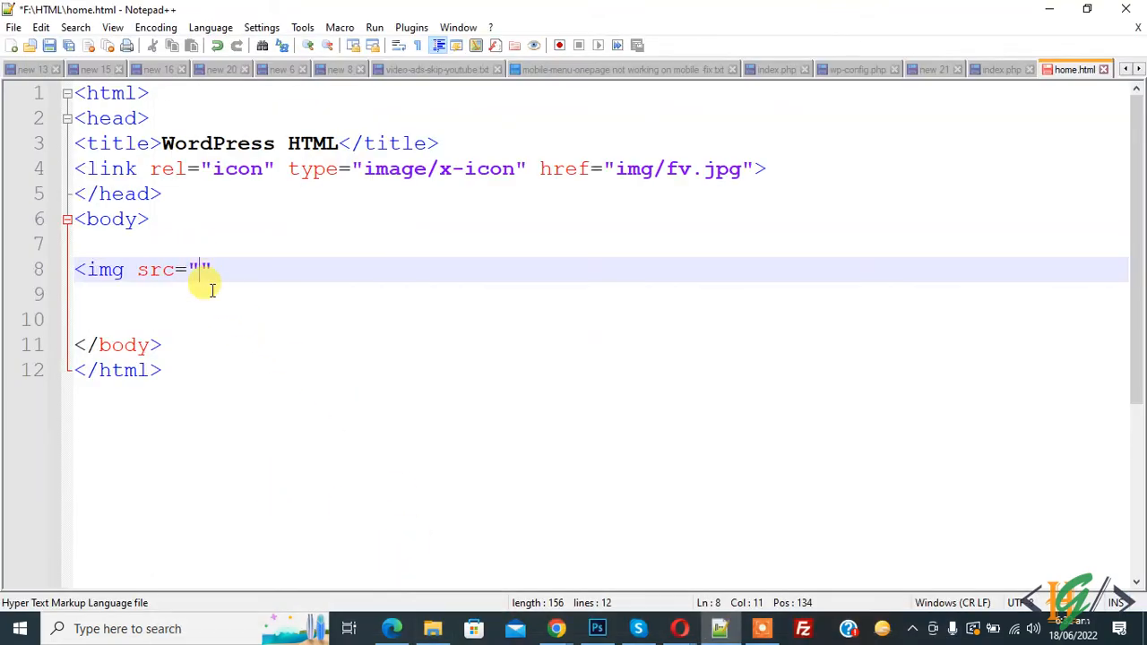
text(img/)
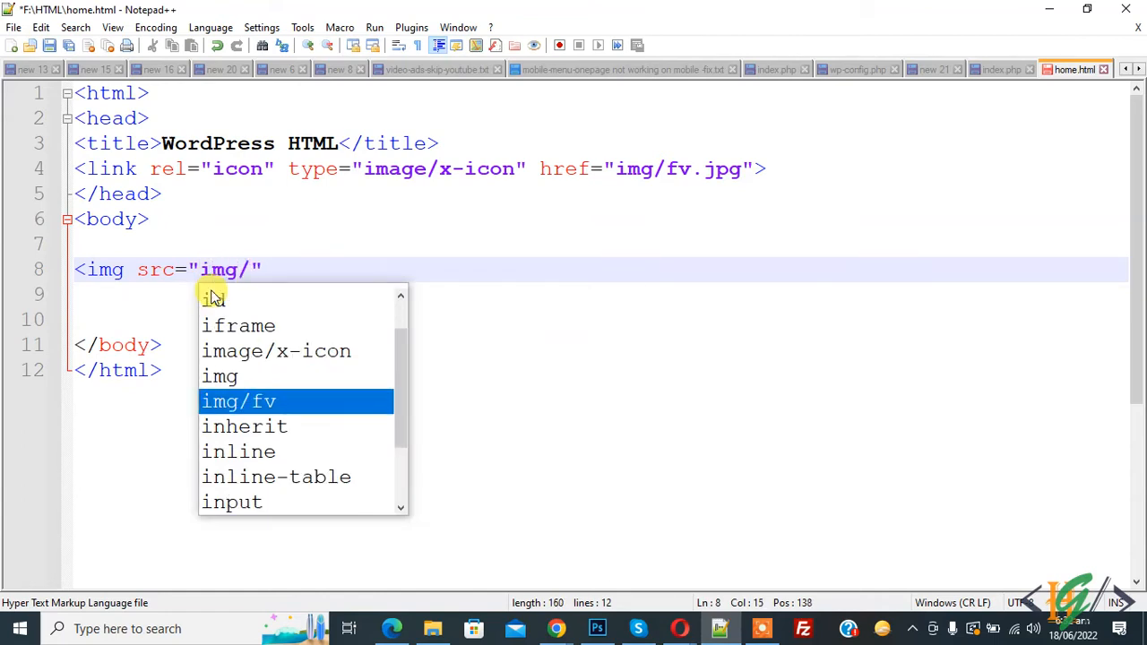
text(tr.png)
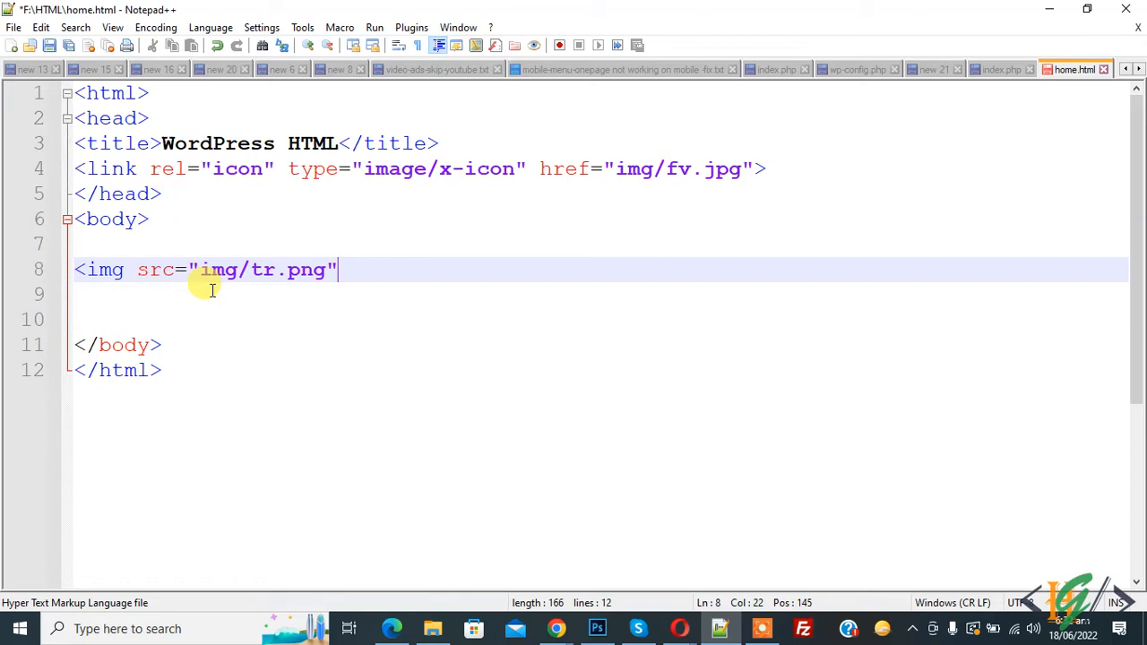
text(/>)
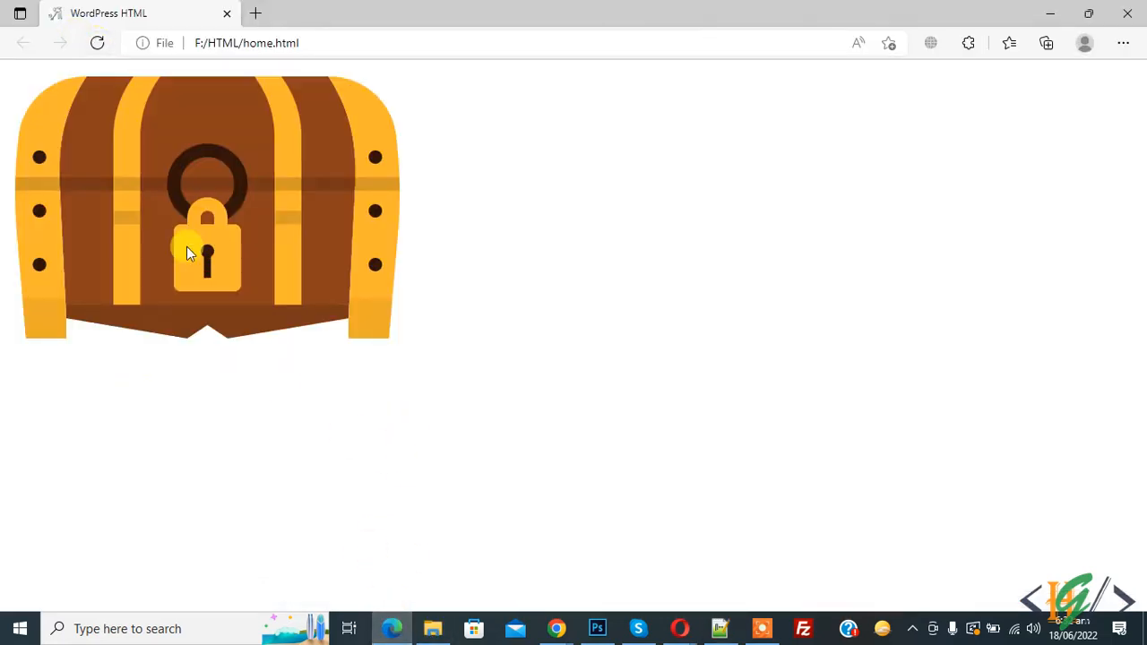
mouse_move(439, 457)
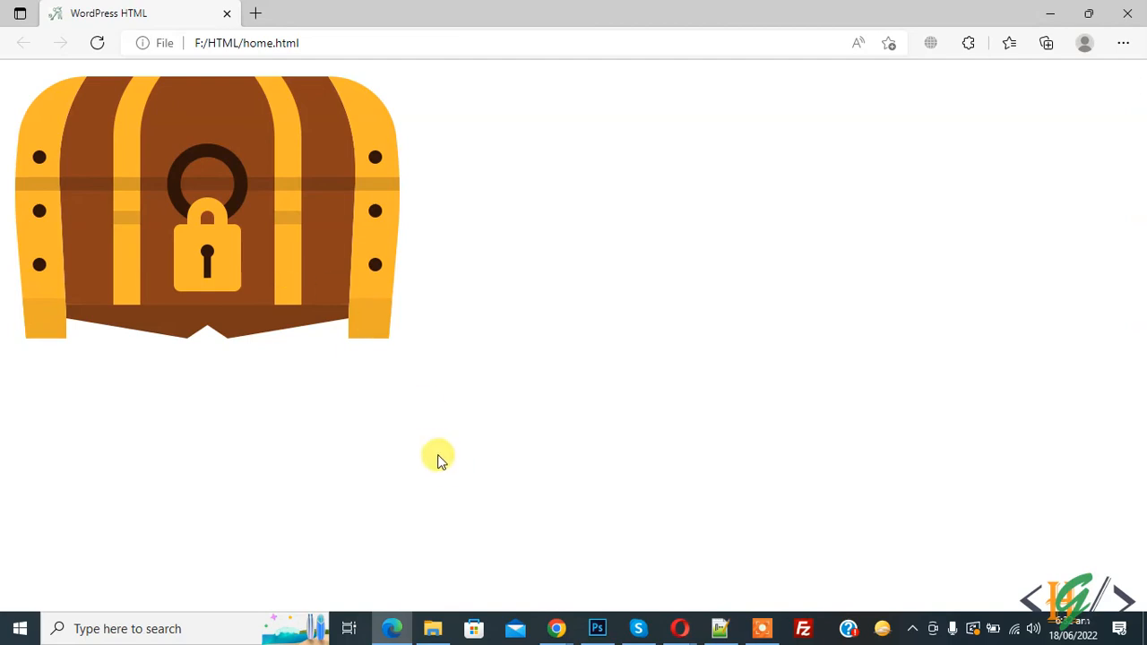
Return from the Edge preview to editing home.html
click(721, 627)
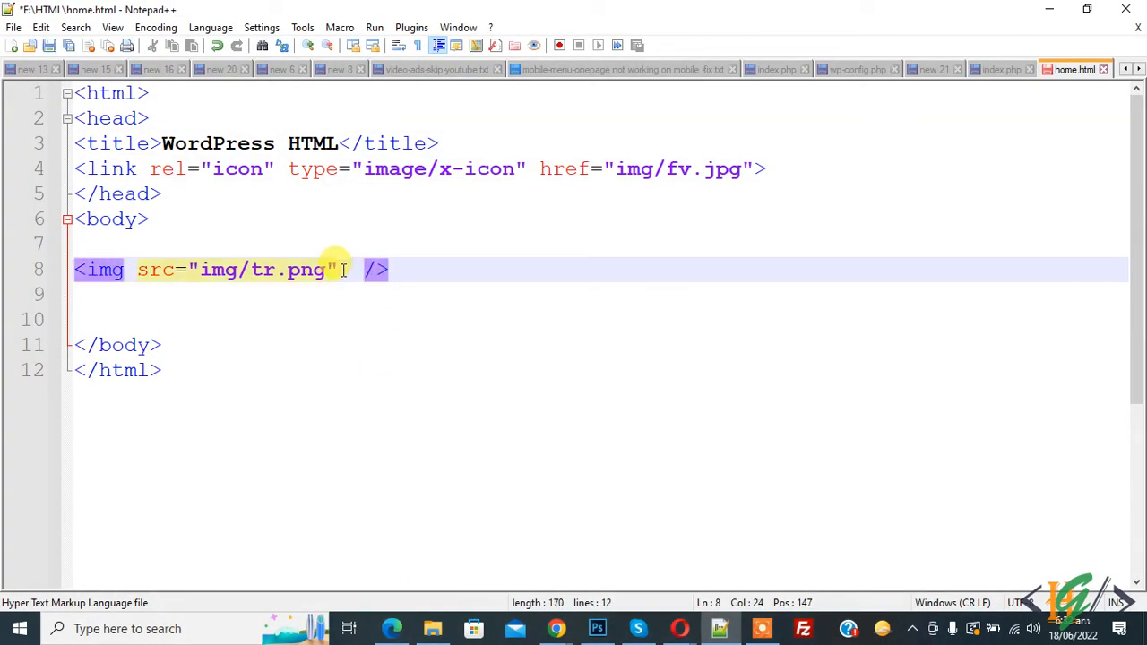
Add alt="treasure" to the img tag and save home.html
text(alt=")
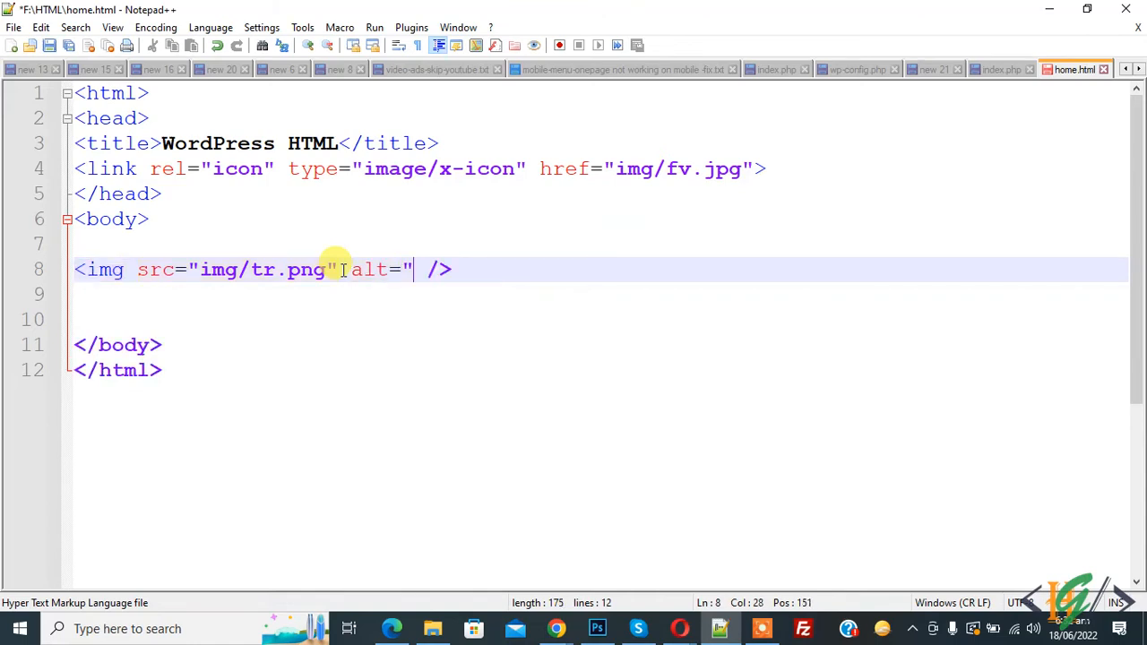
text(treas)
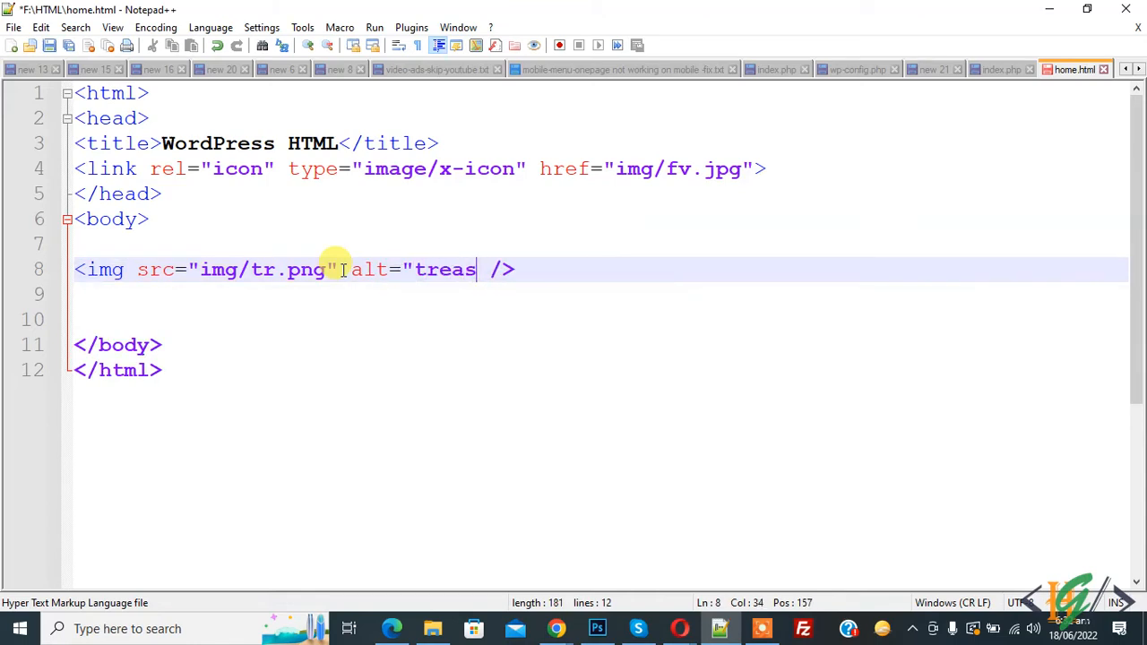
text(ure")
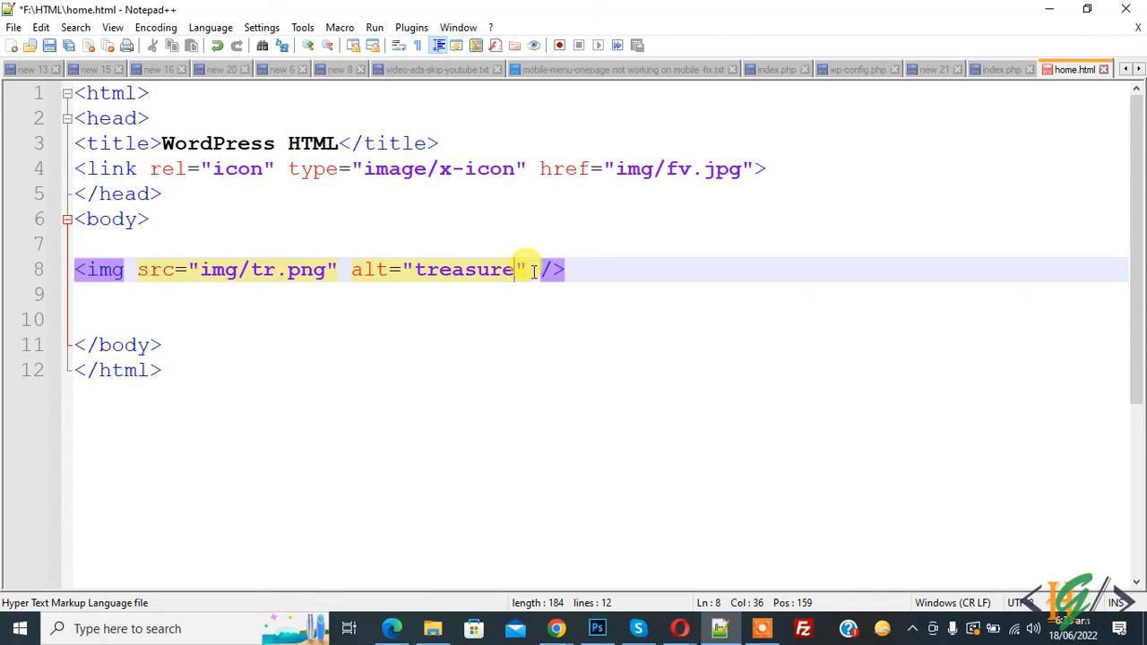
key(right)
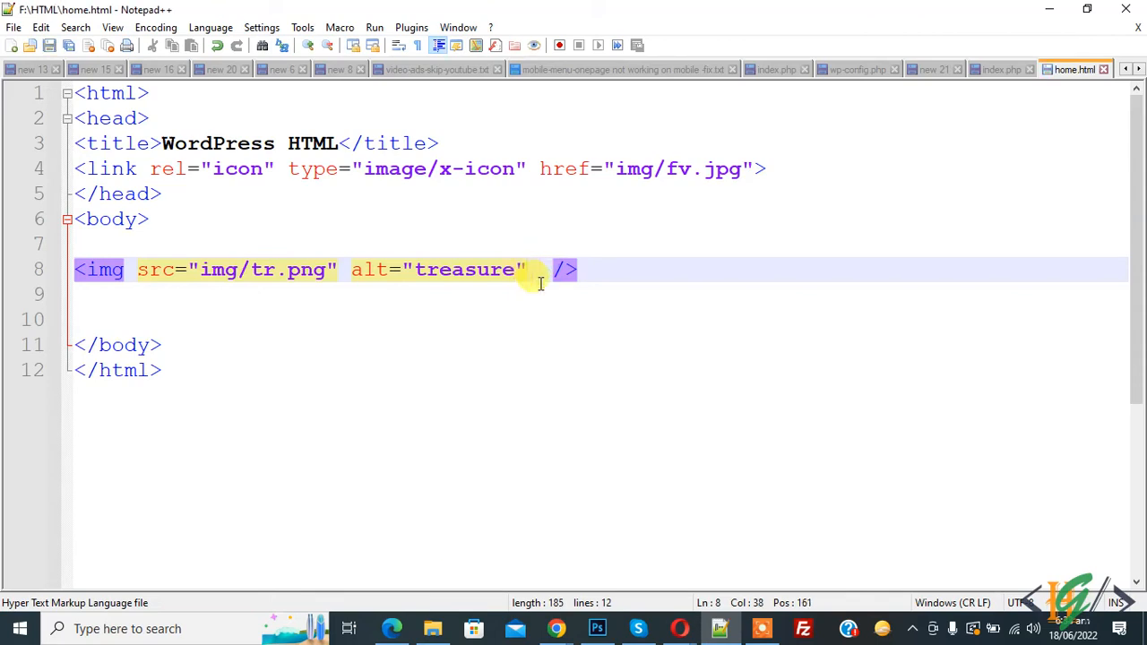
Add width="300px" and height="150px" to the img tag and save
text(width=")
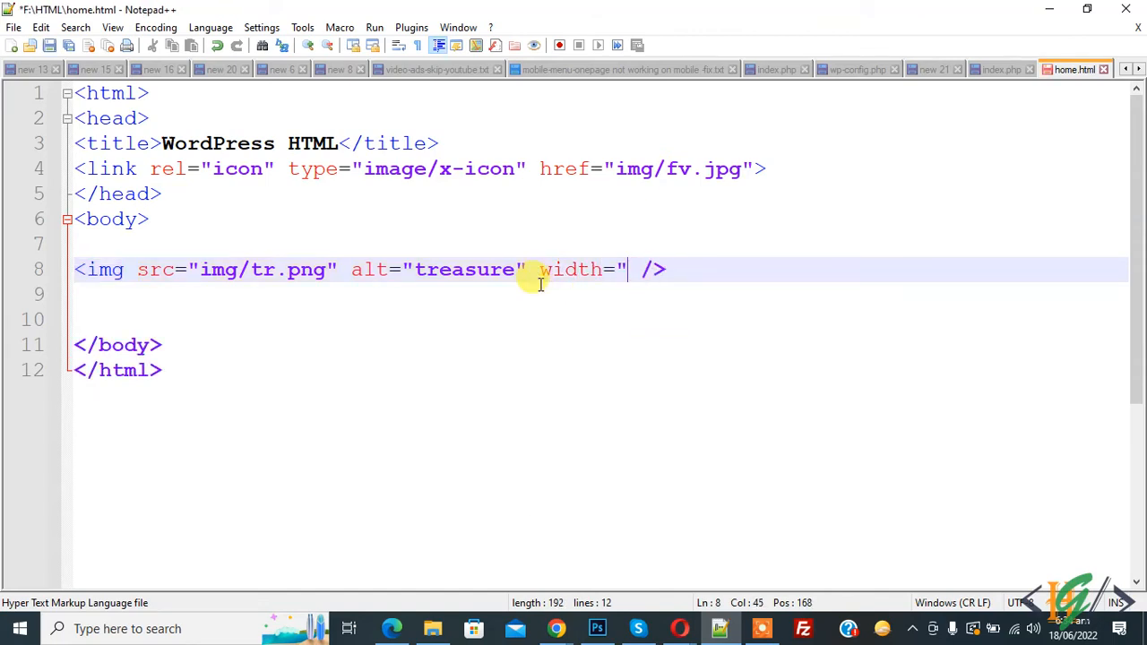
text(300px")
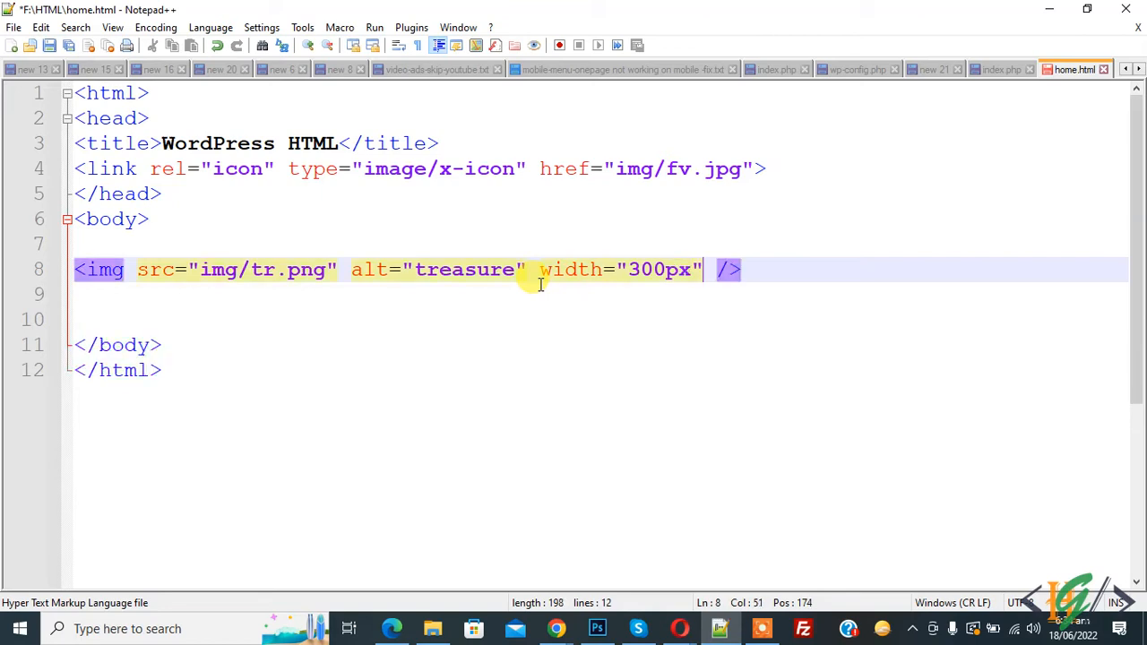
text(height")
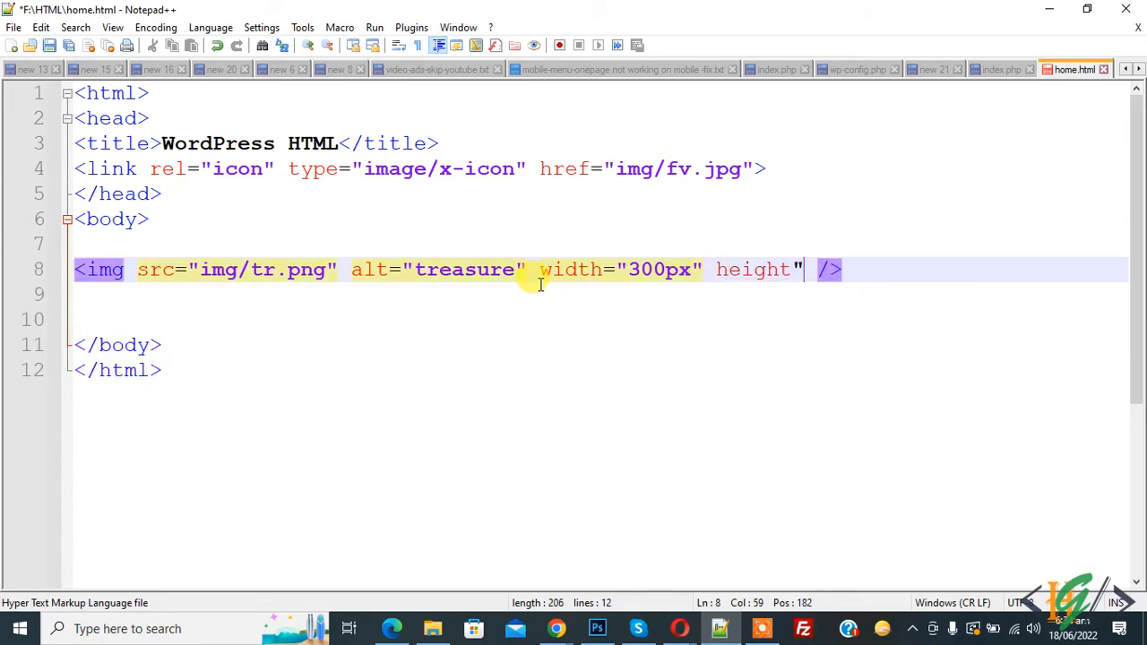
key(Backspace)
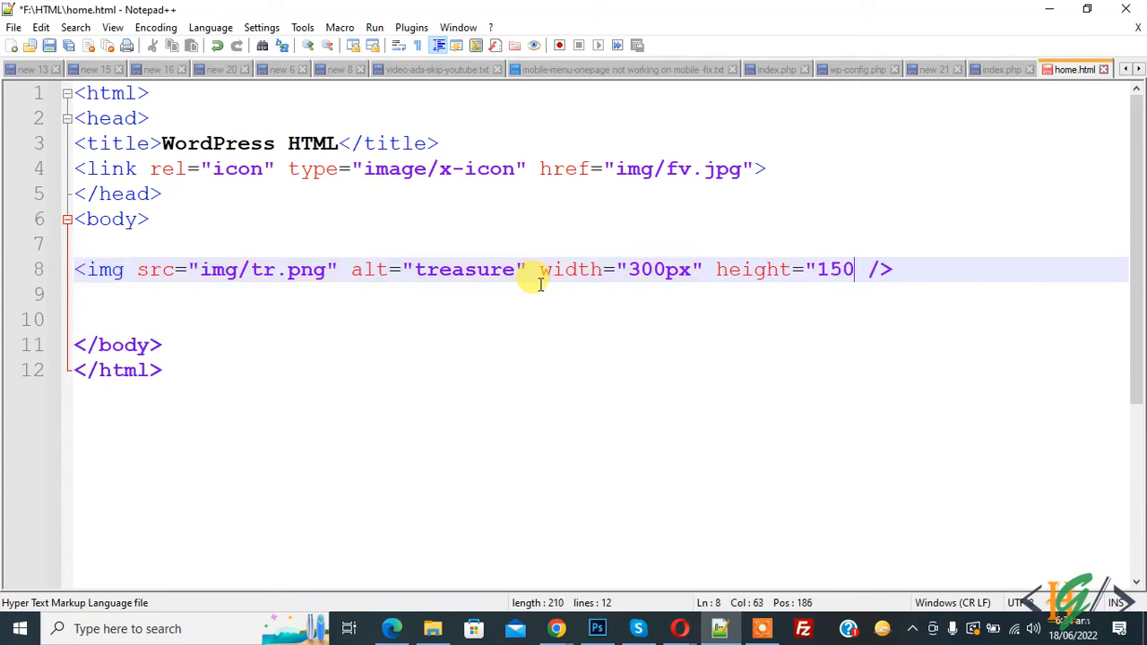
text(px")
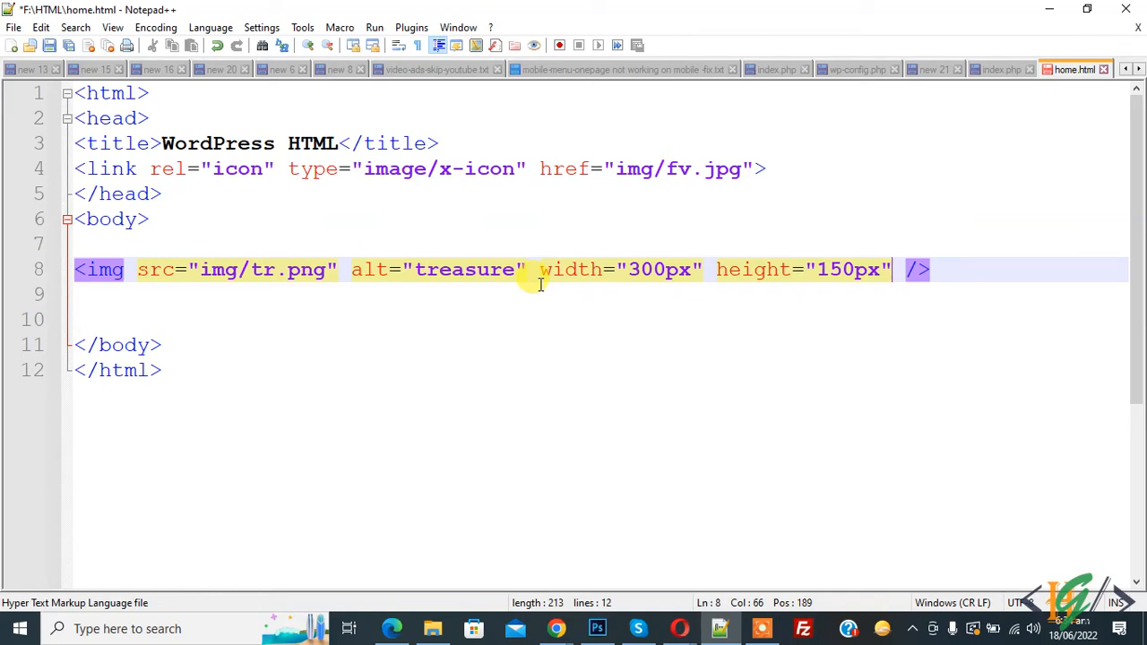
key(ctrl+s)
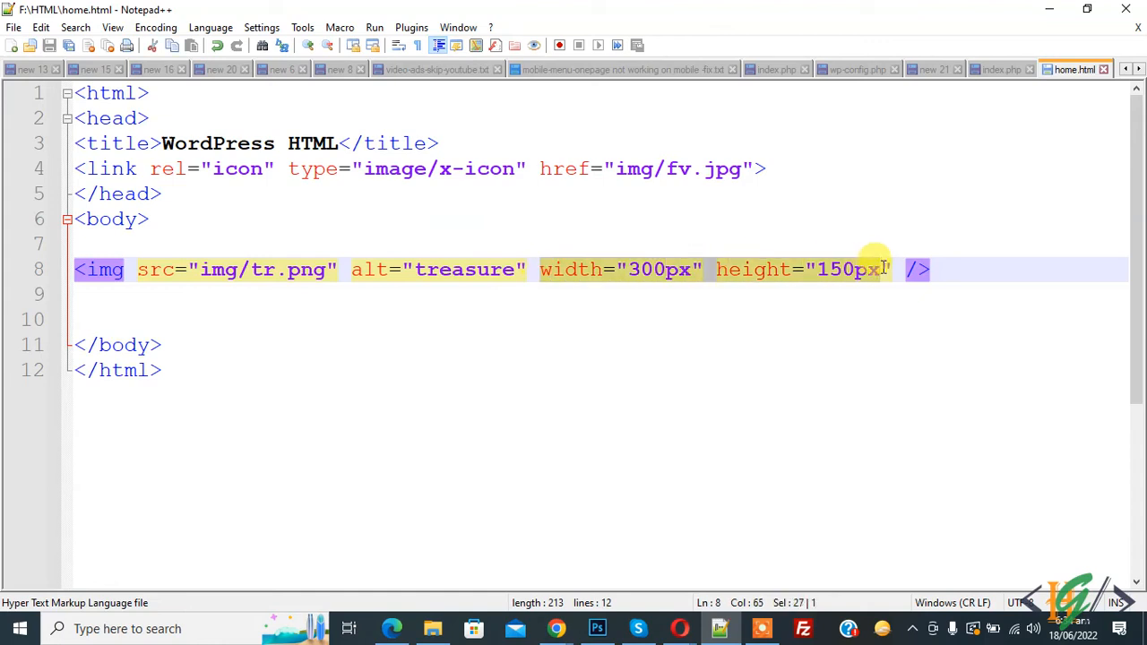
Give the img a style attribute of width:150px;height:100px;
text(style=)
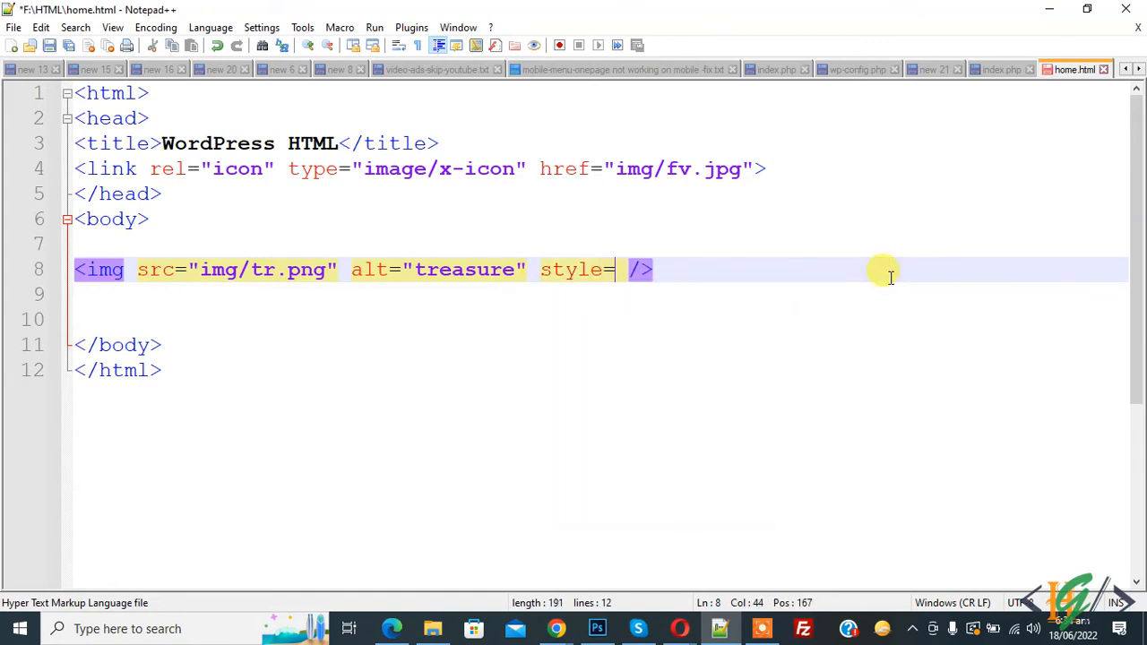
text("wifth)
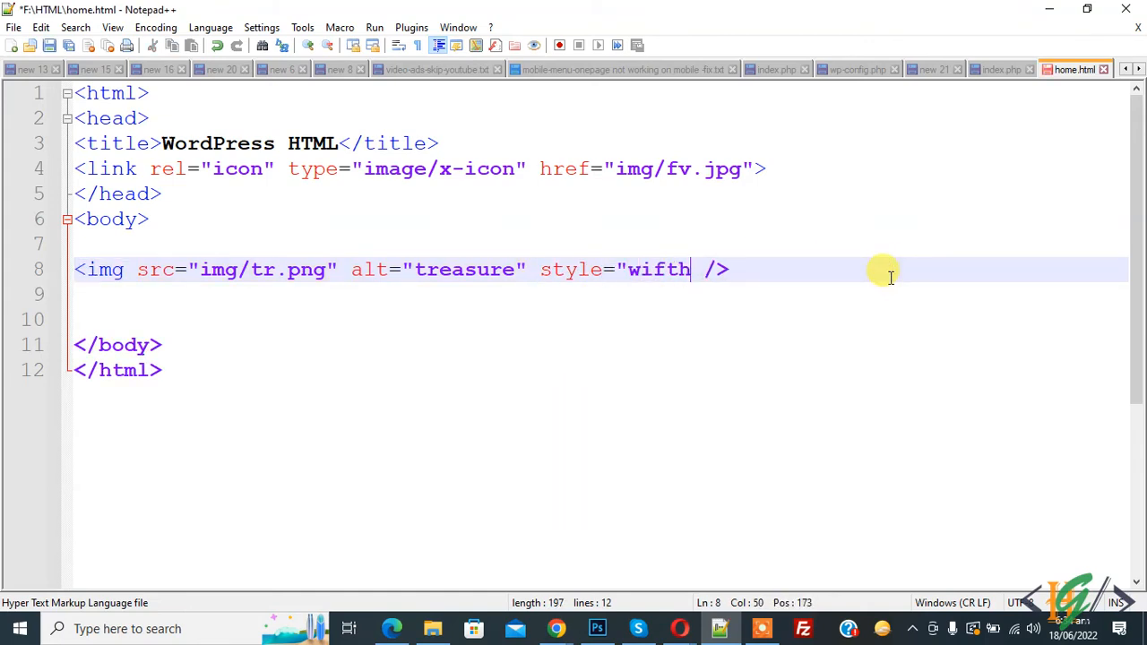
text(width)
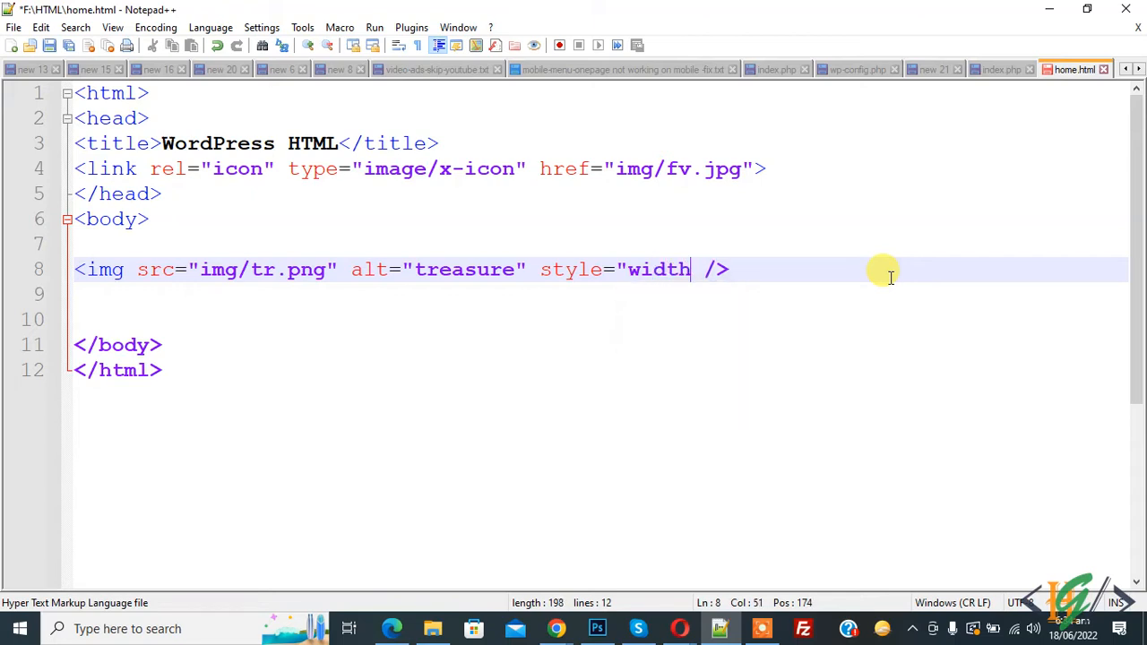
text(:300px;)
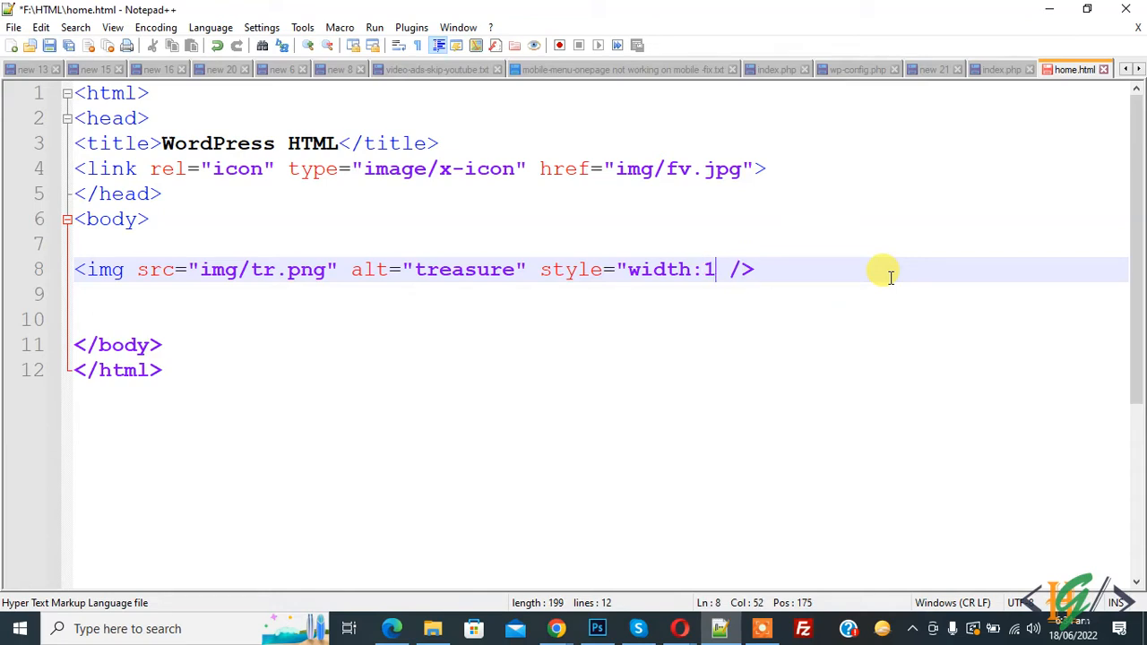
text(50px;)
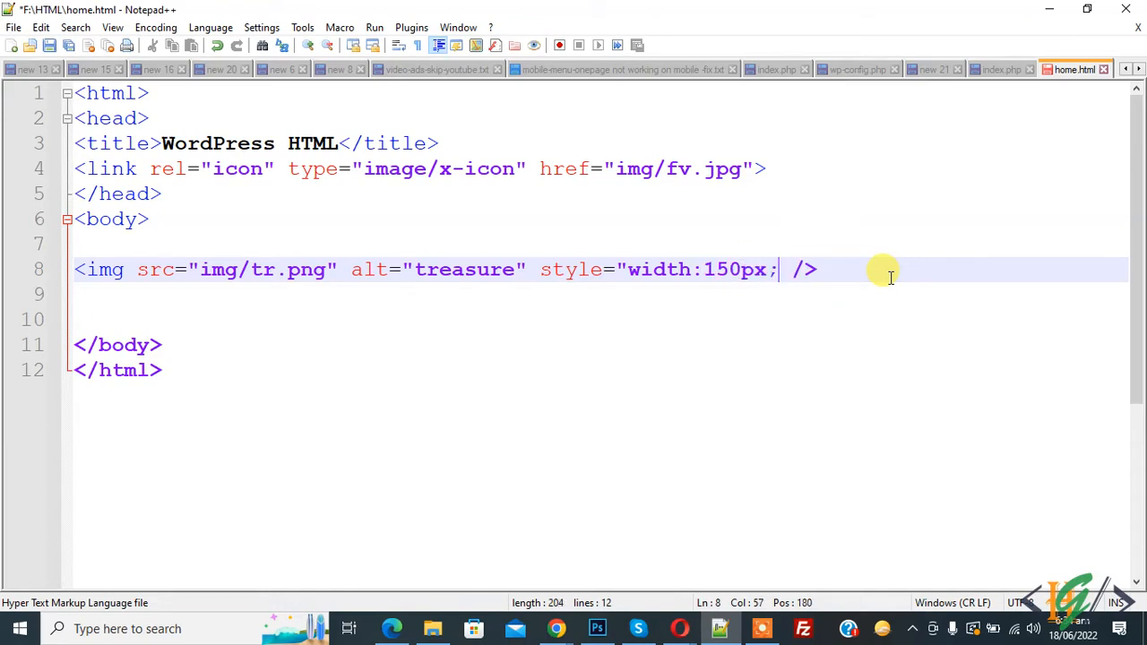
text(height)
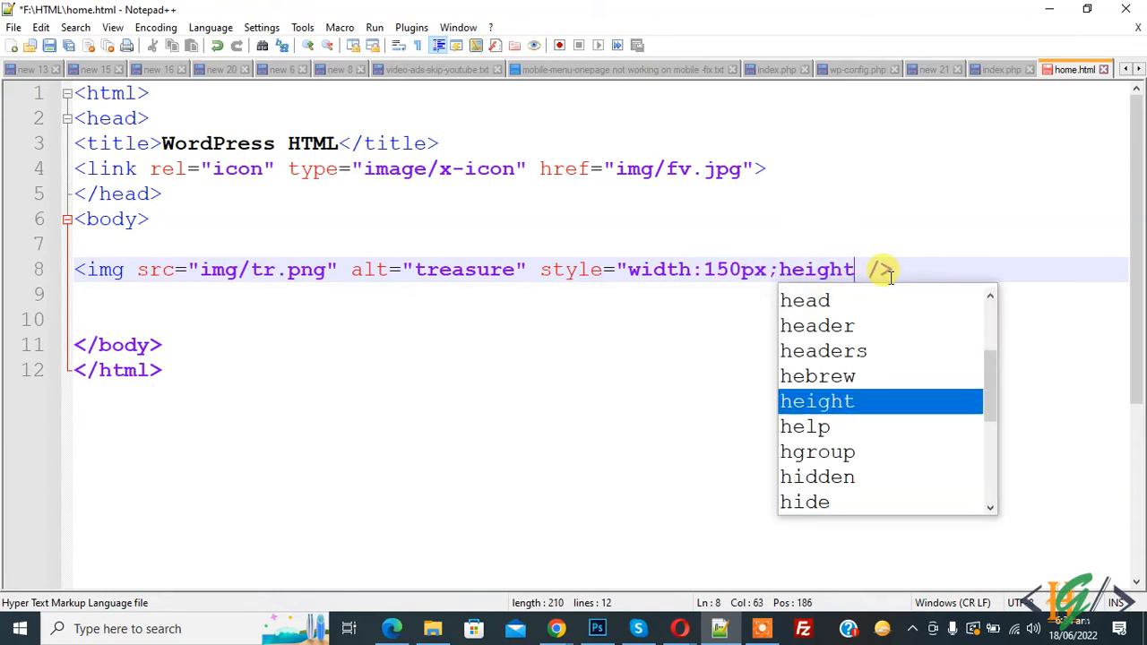
text(:100)
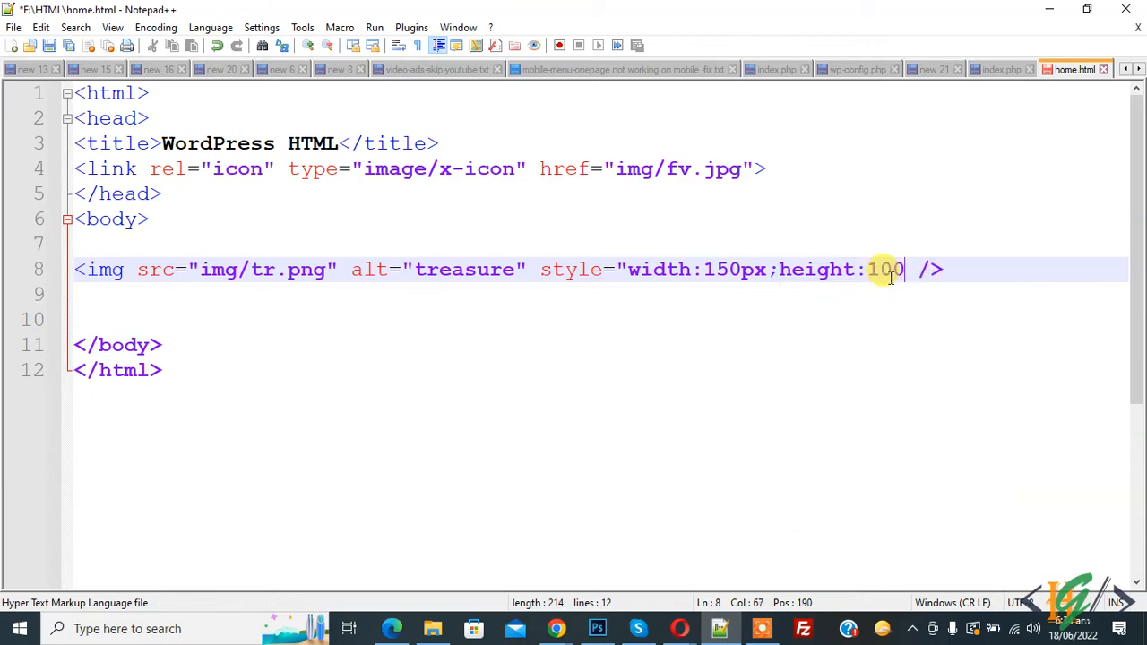
text(px;)
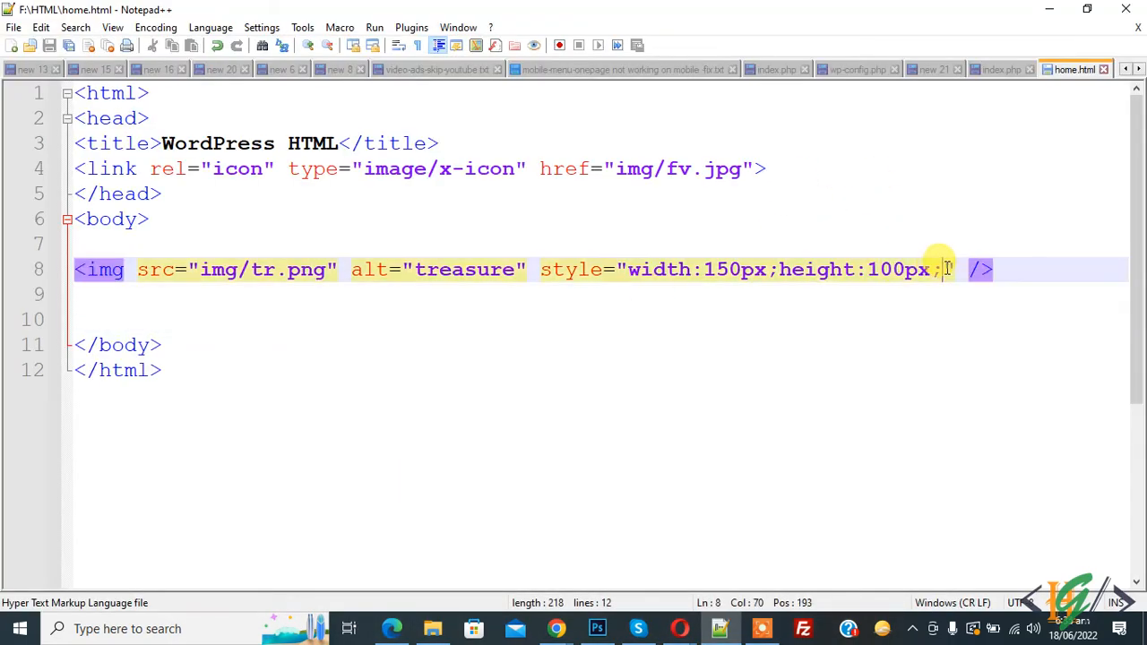
Append float:right to the image's inline style and save
text(float=")
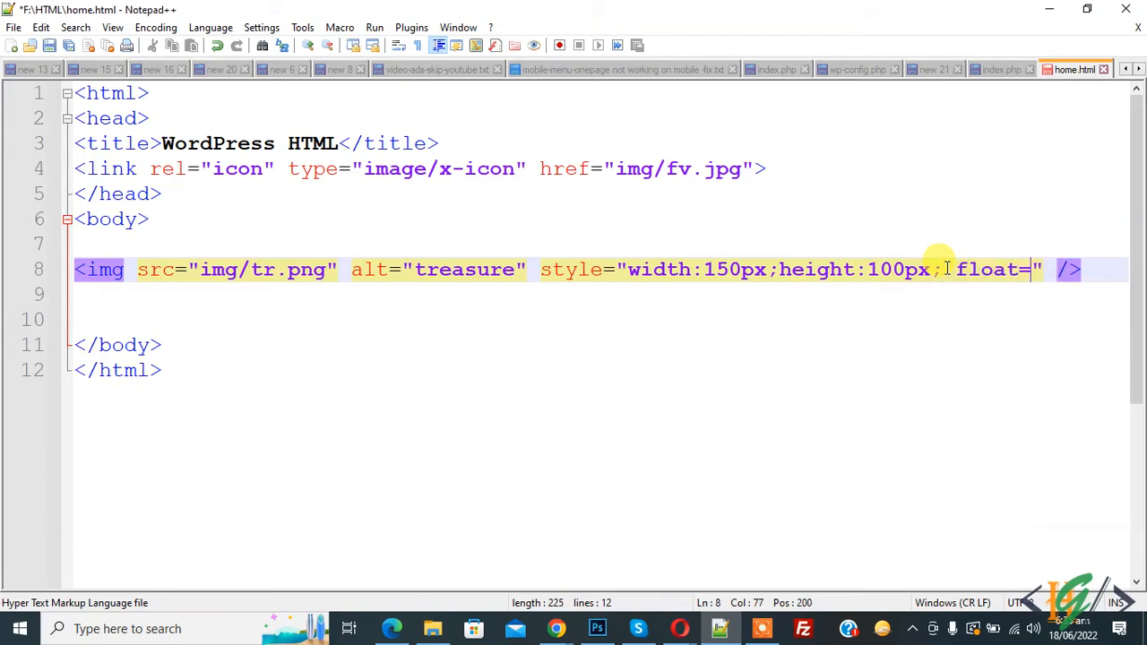
text(right")
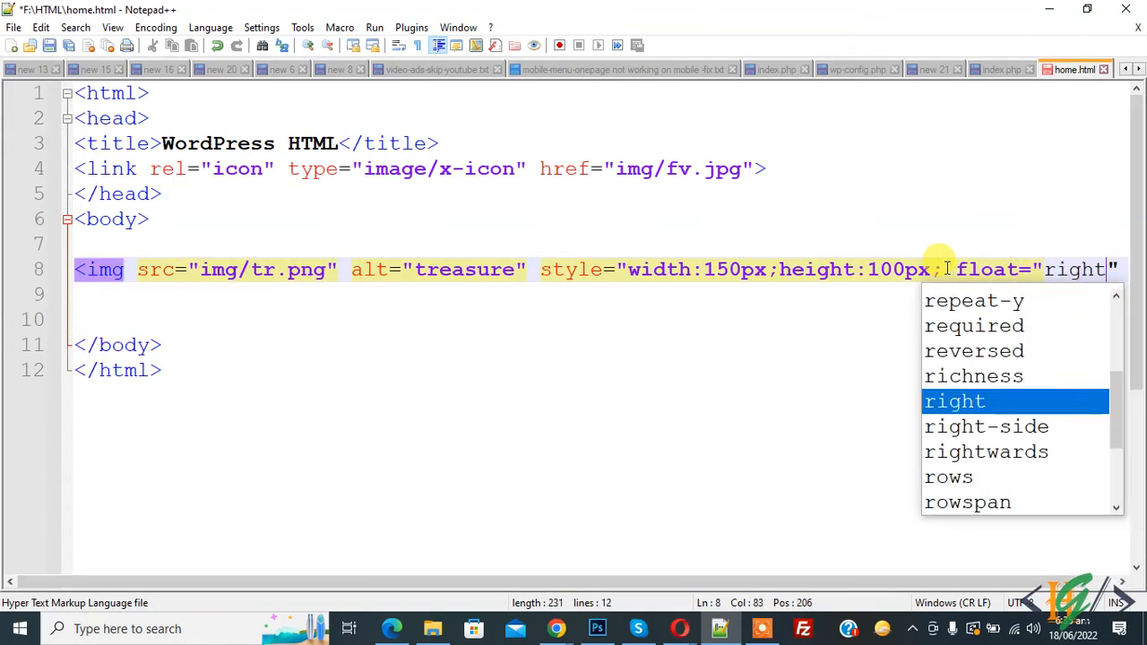
key(backspace)
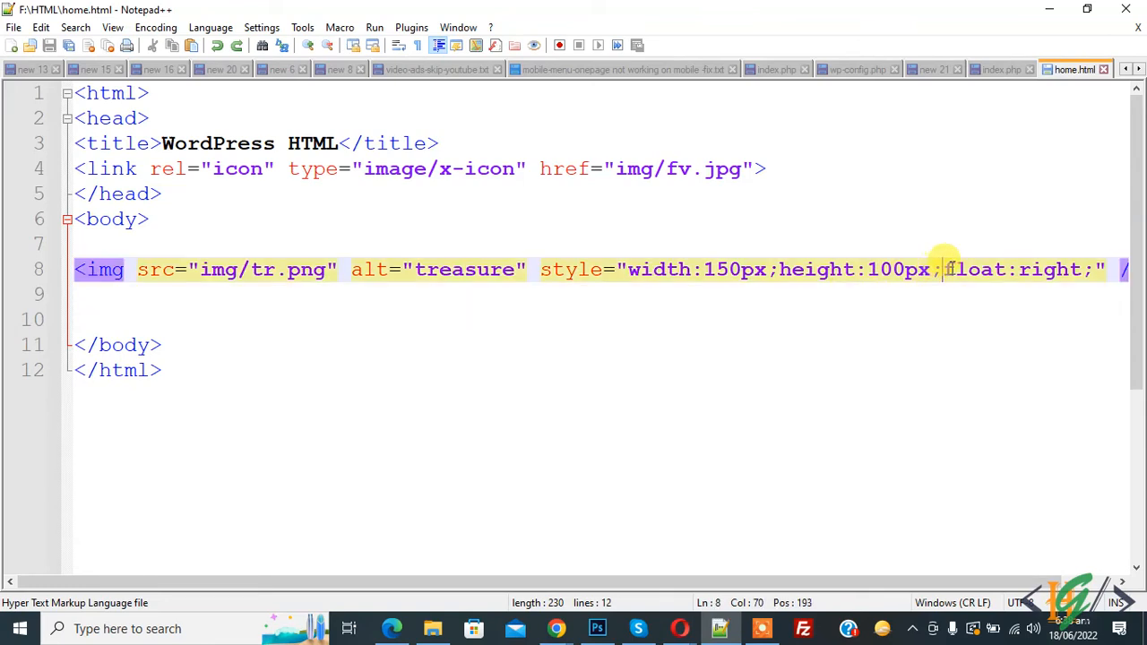
Swap float:right for display:block; margin-right:auto; margin-left:auto; in the style
drag(942, 269, 1093, 269)
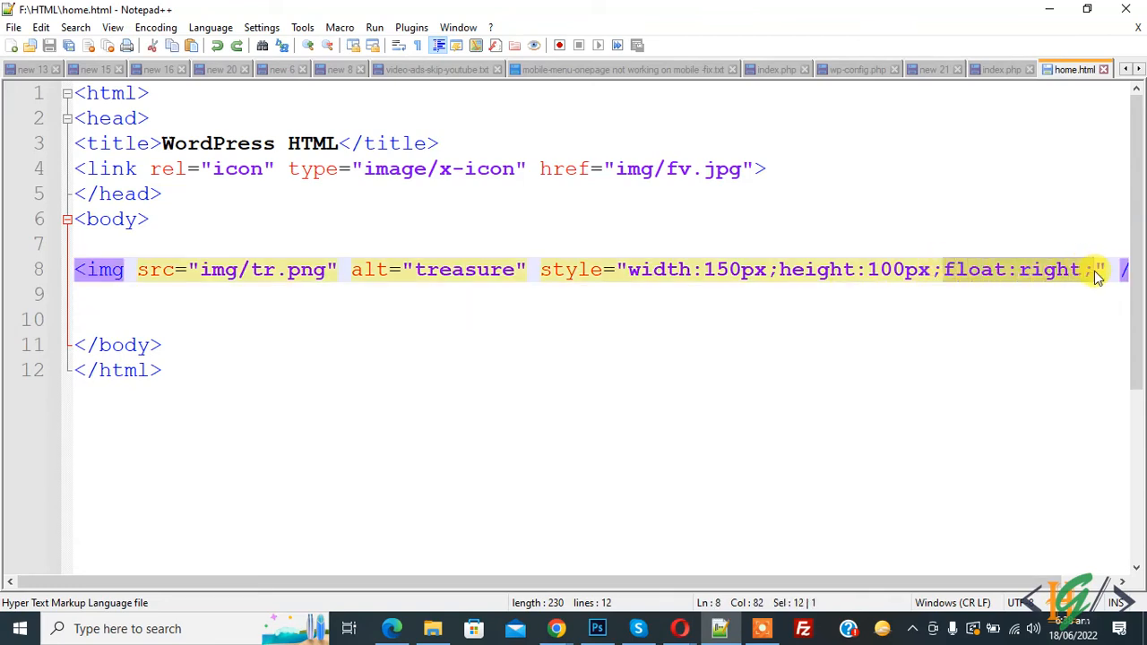
text(display:)
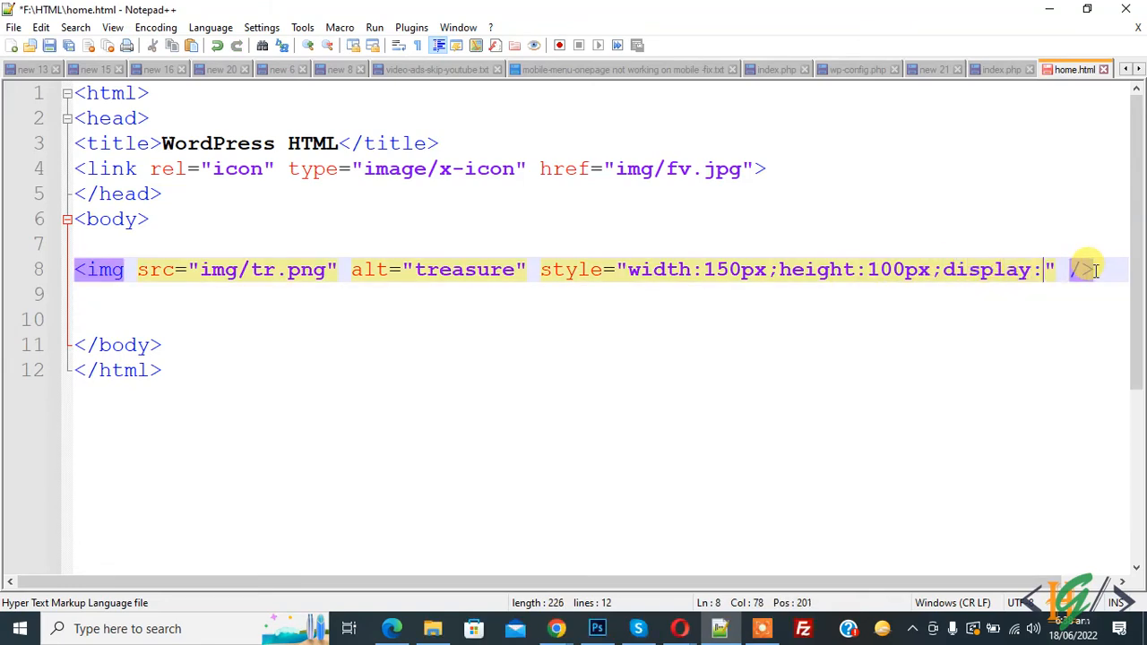
text(block;)
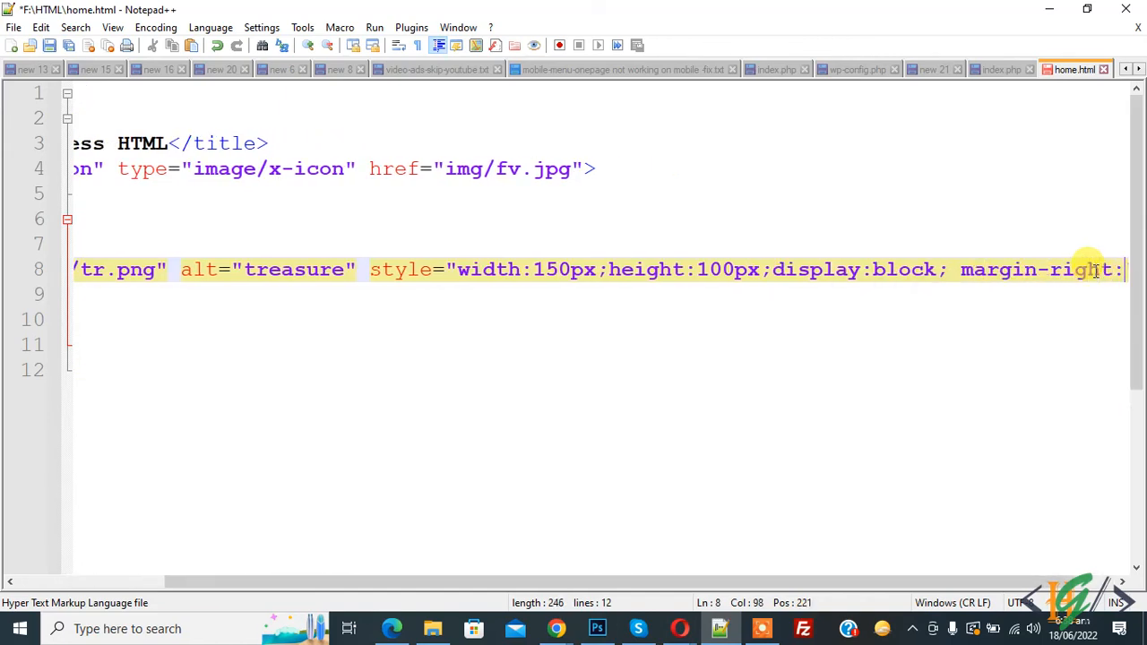
text(auto;")
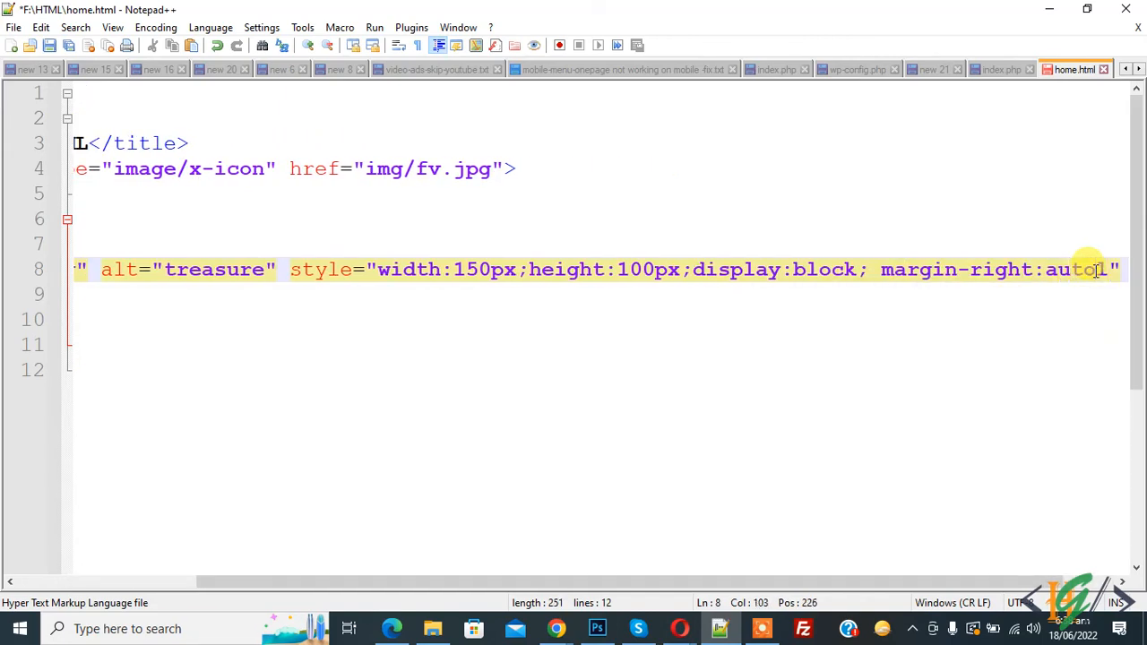
text(margin-left)
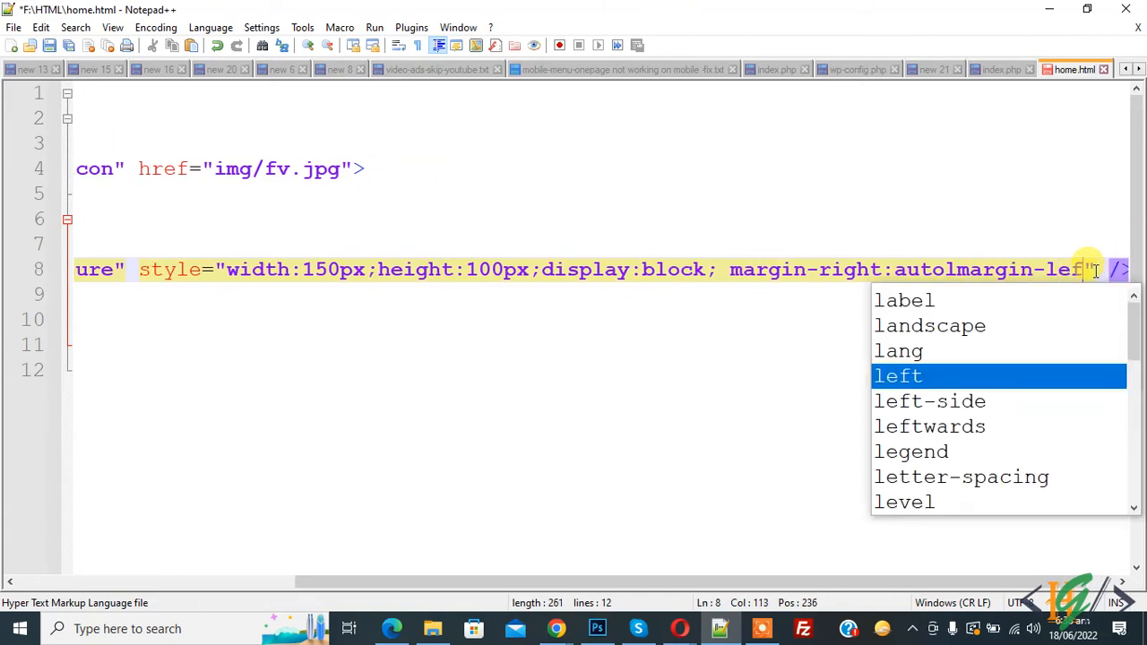
text(auto;)
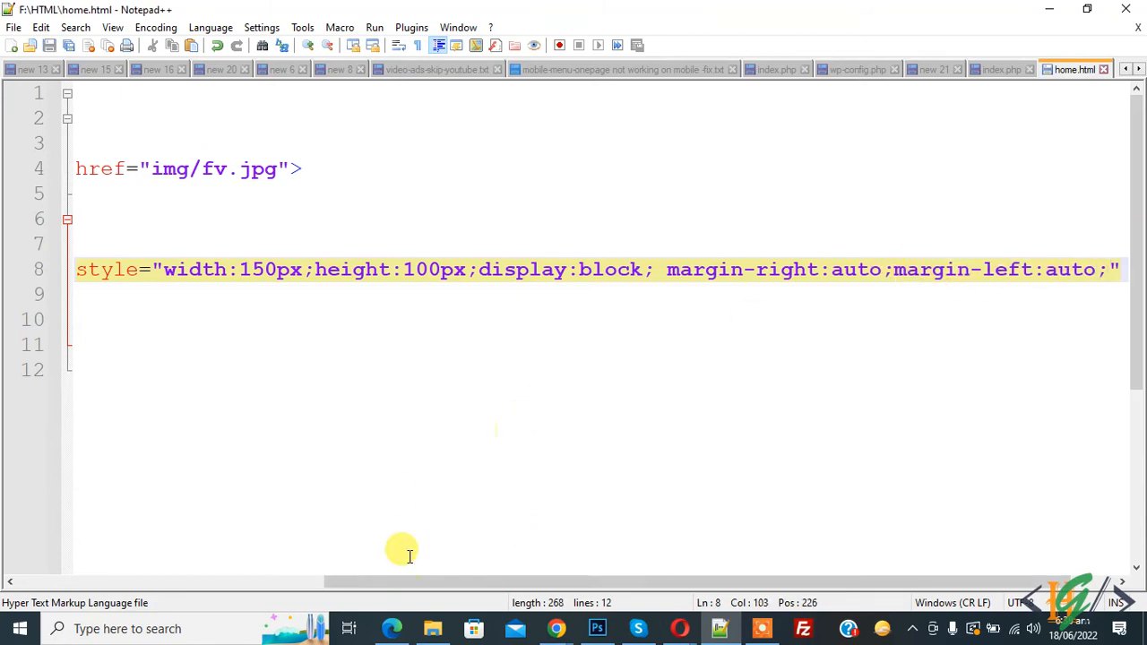
mouse_move(512, 314)
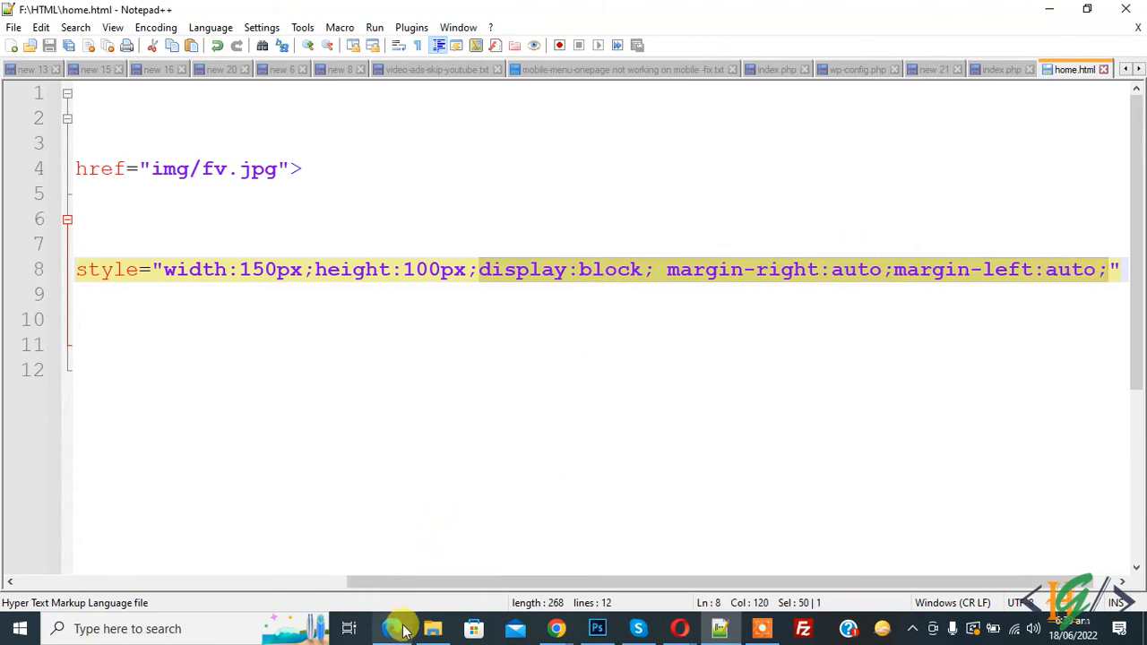
click(393, 627)
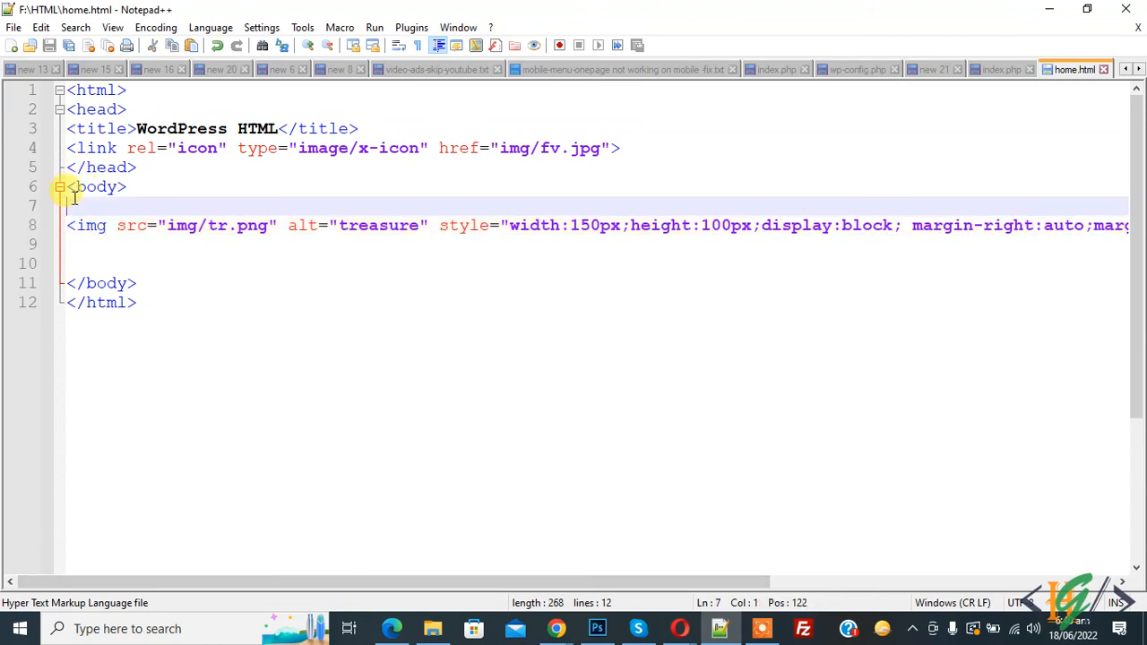
Surround the img with <a href="google.com"> and a closing </a>
text(<a)
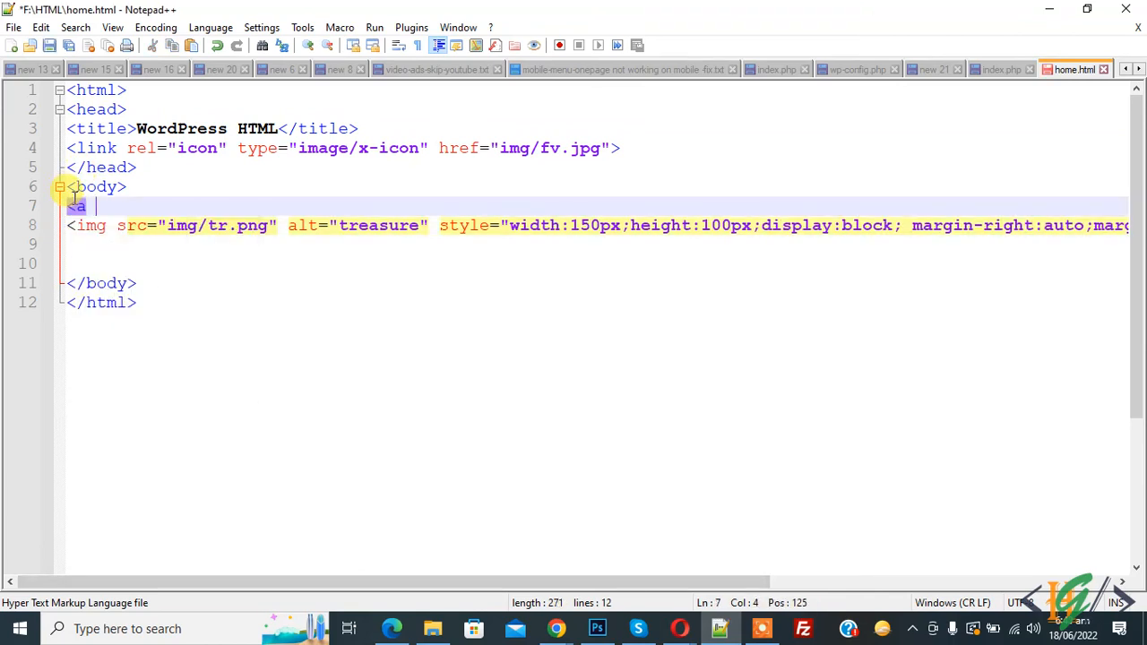
text(href=")
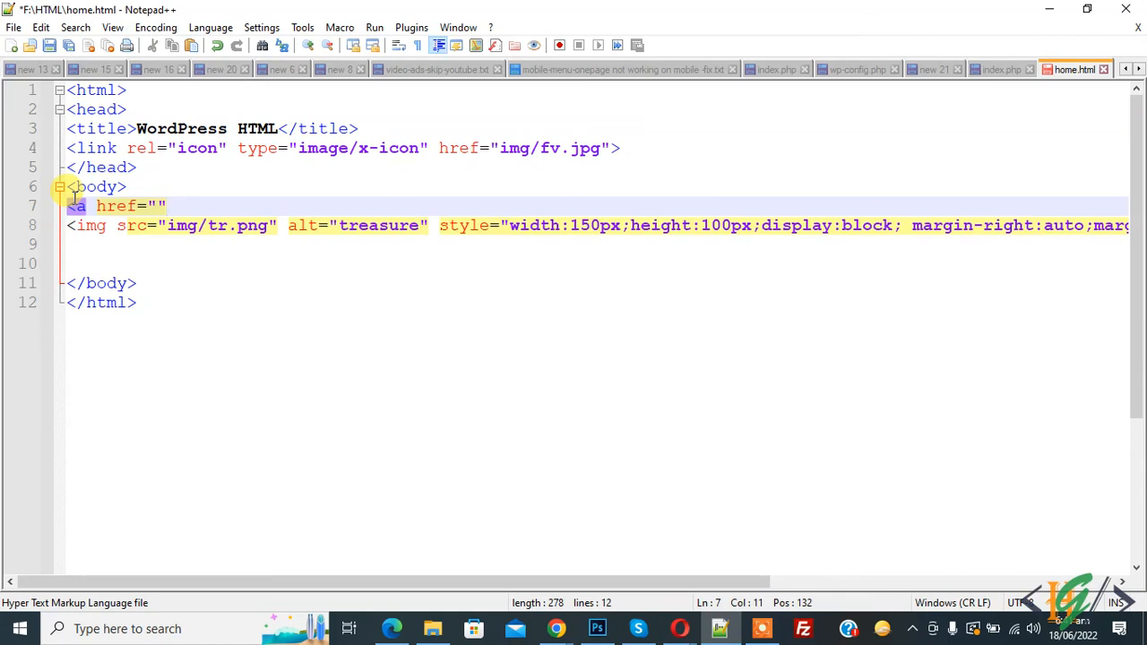
text(>)
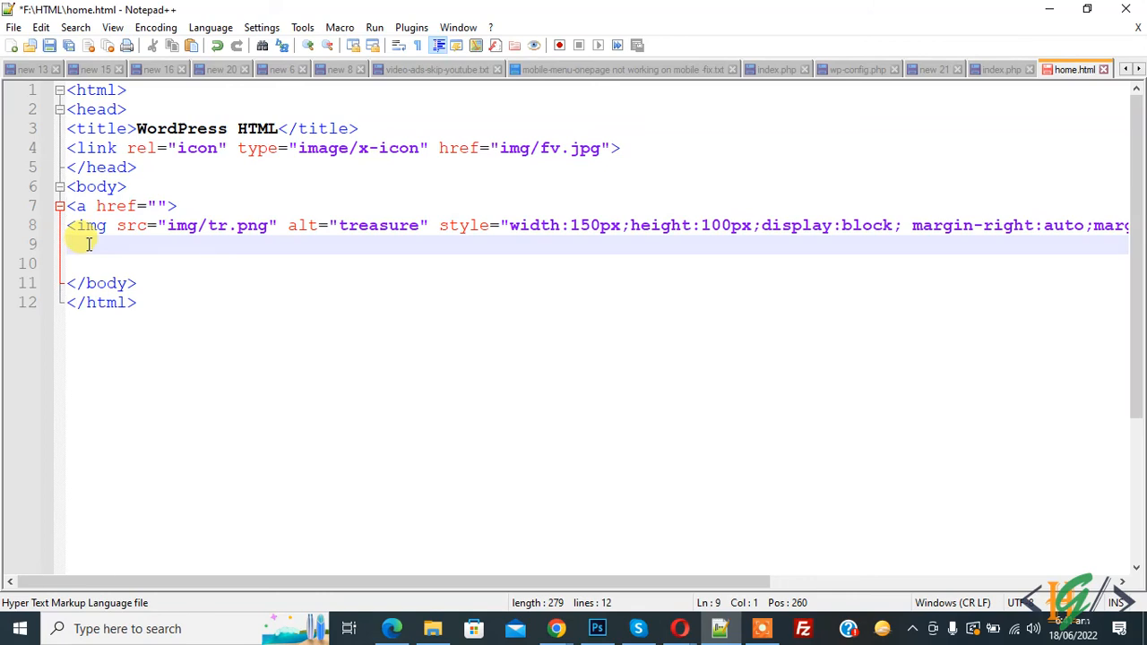
text(</a>)
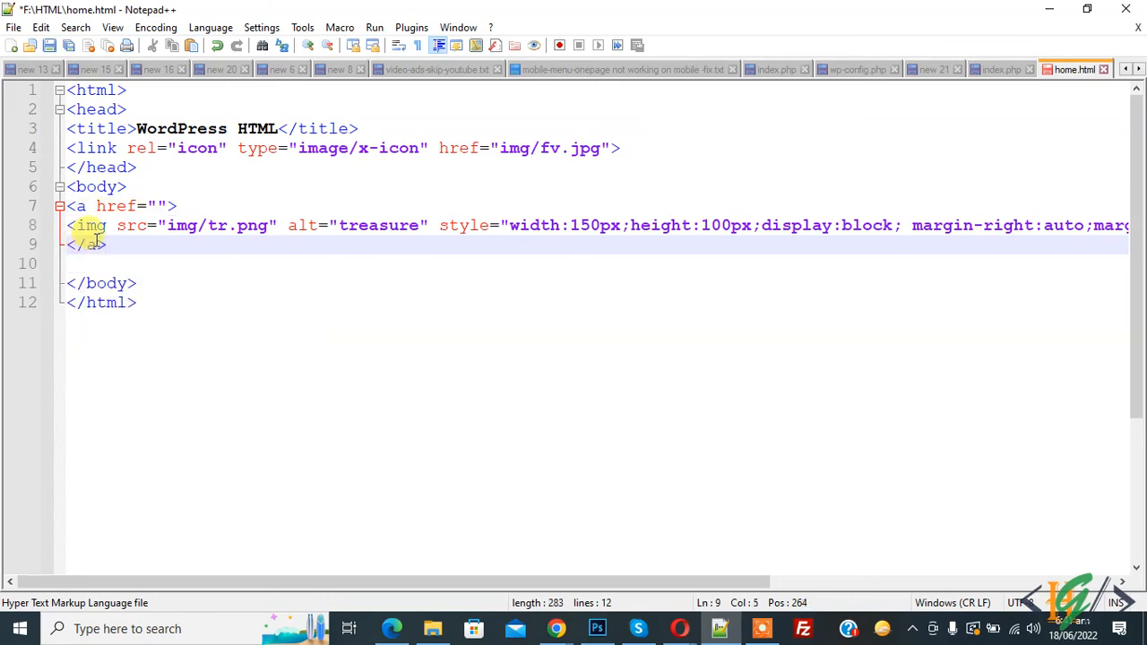
text(g)
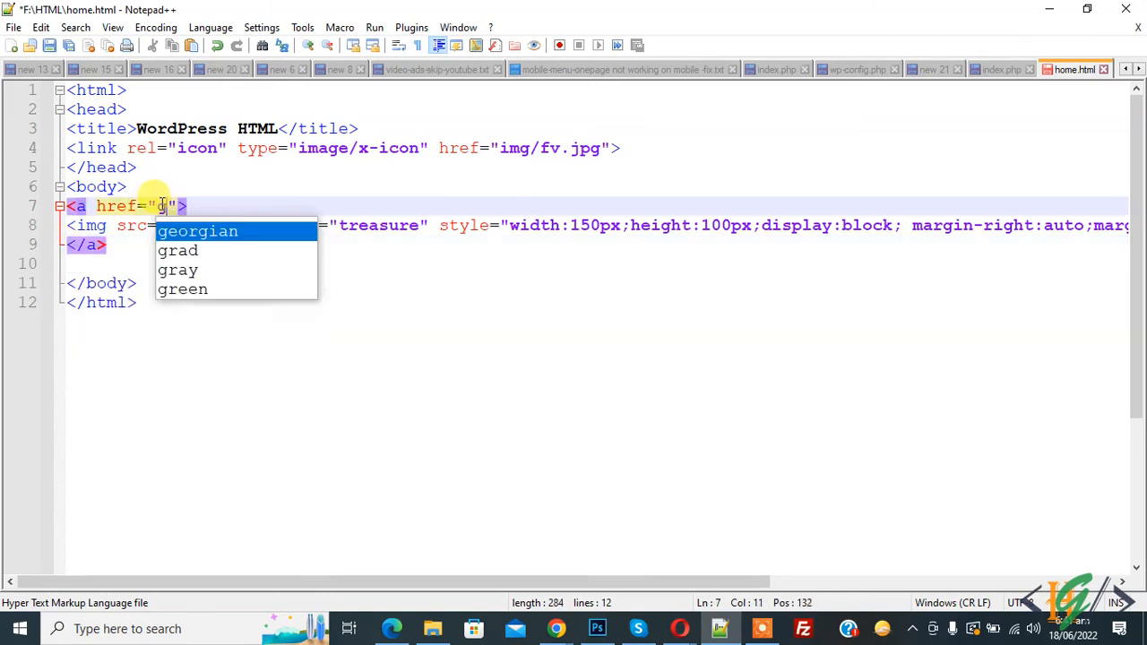
text(google.com)
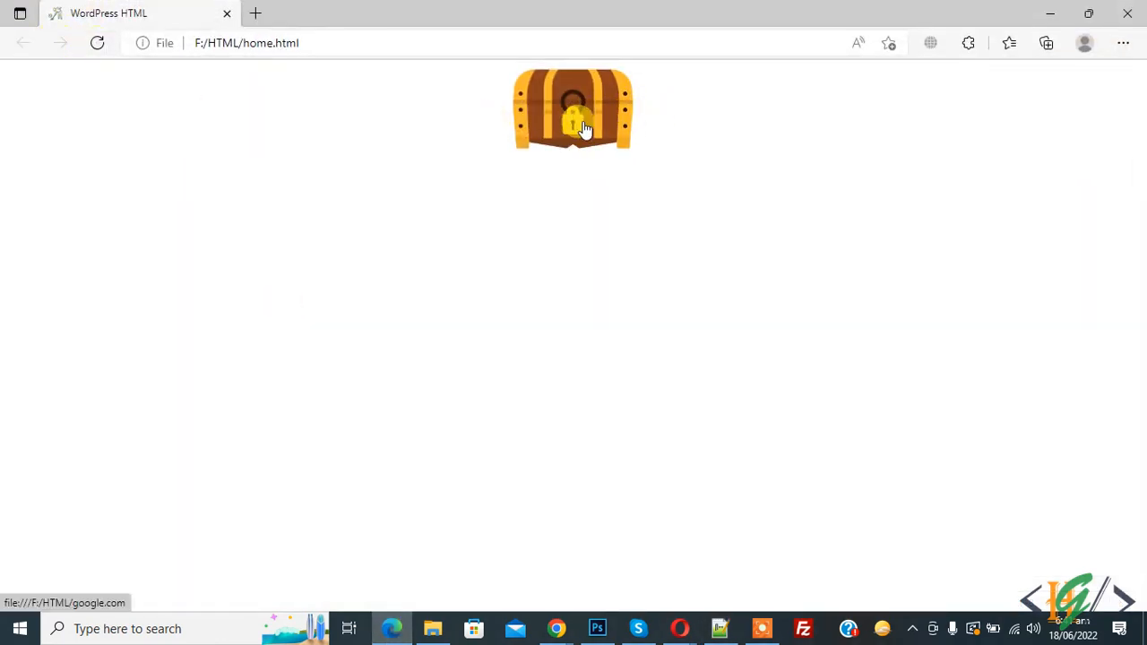
Follow the chest's link in Edge, go back, and return to the editor
click(573, 116)
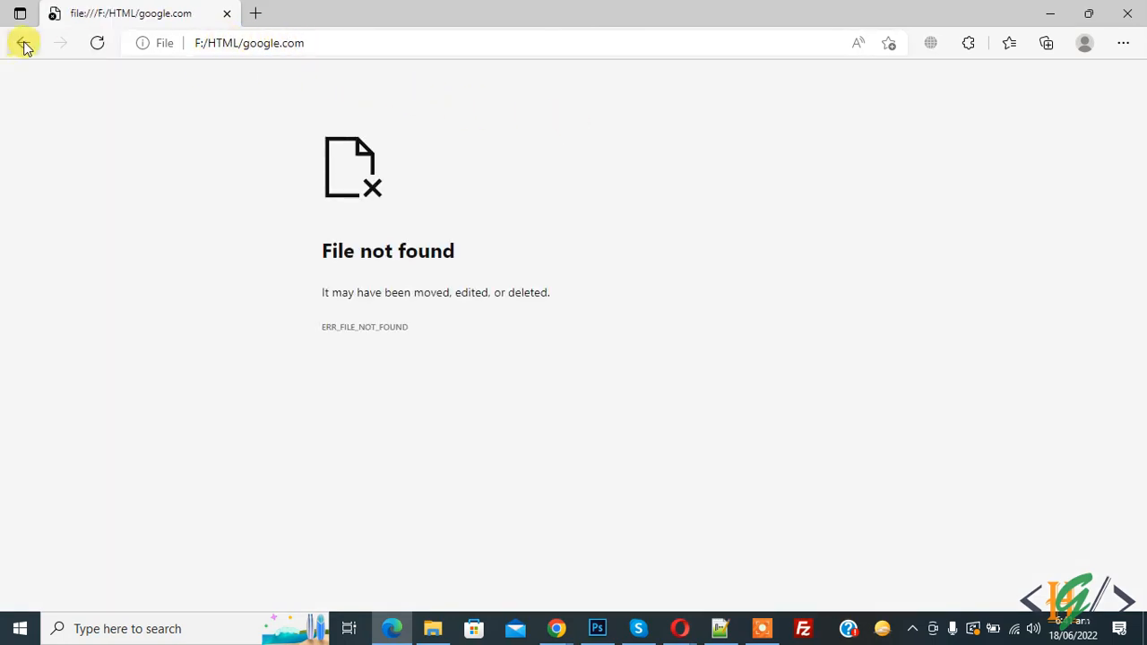
click(23, 43)
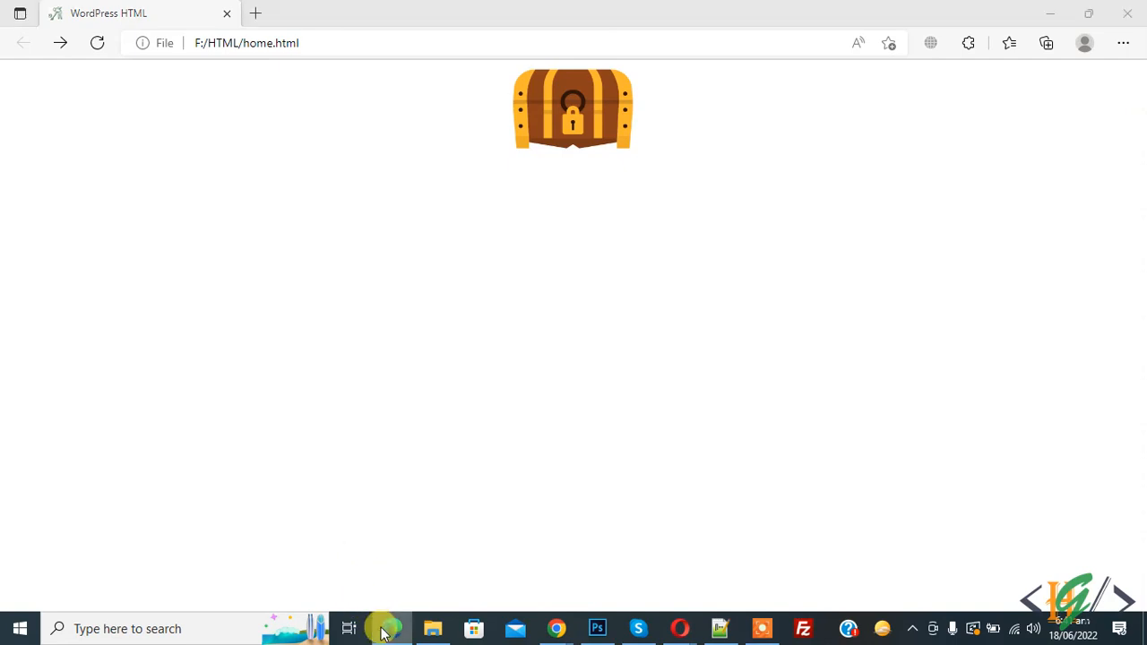
click(385, 627)
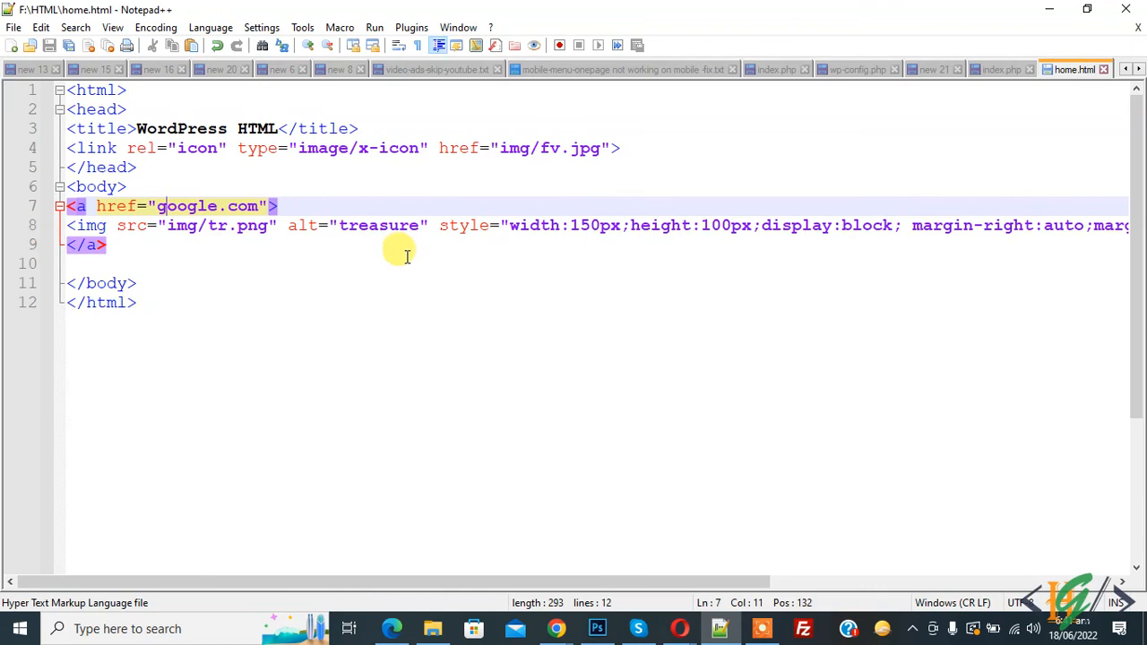
mouse_move(441, 249)
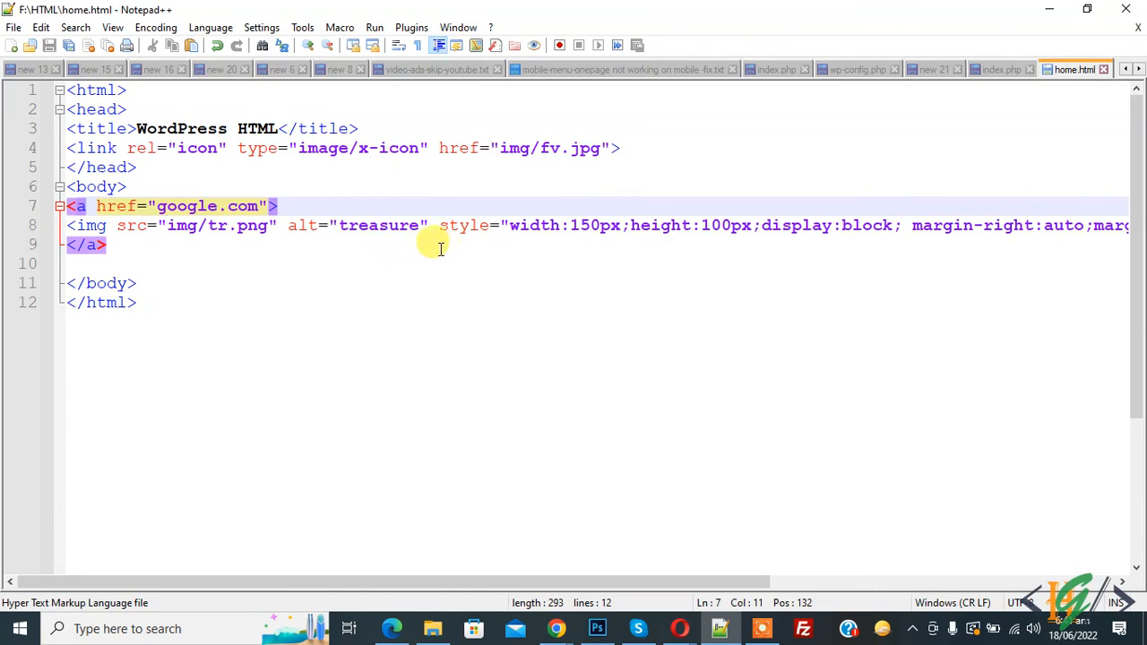